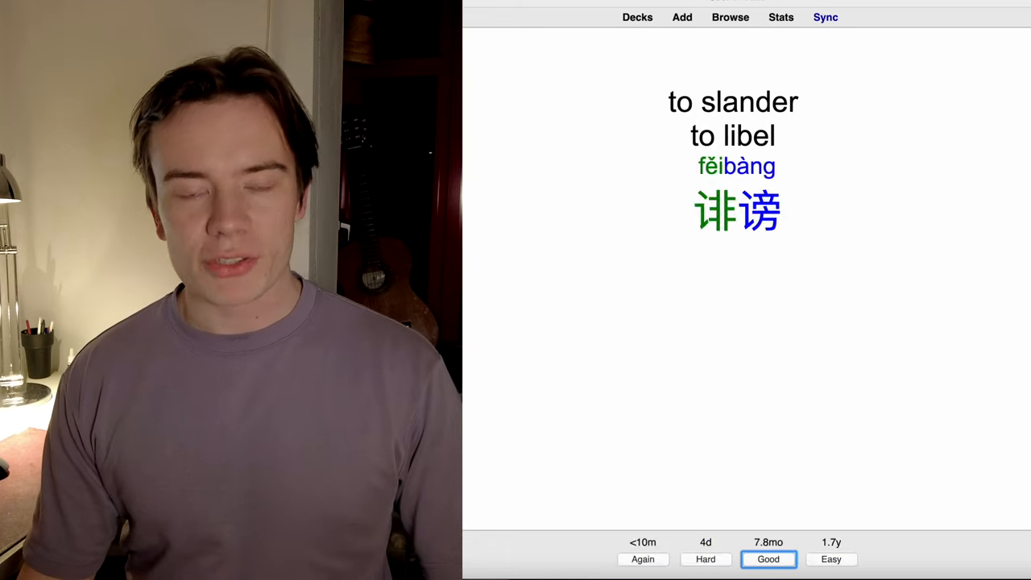
# Grade the slander, underdeveloped, promise and rare cards in turn to finish the review run.
pyautogui.click(767, 559)
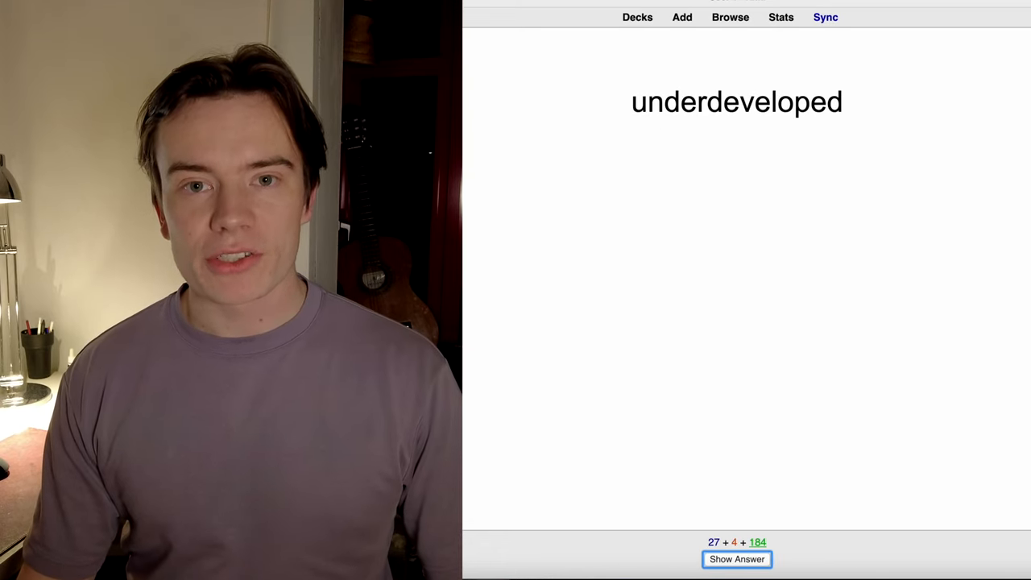
pyautogui.click(736, 559)
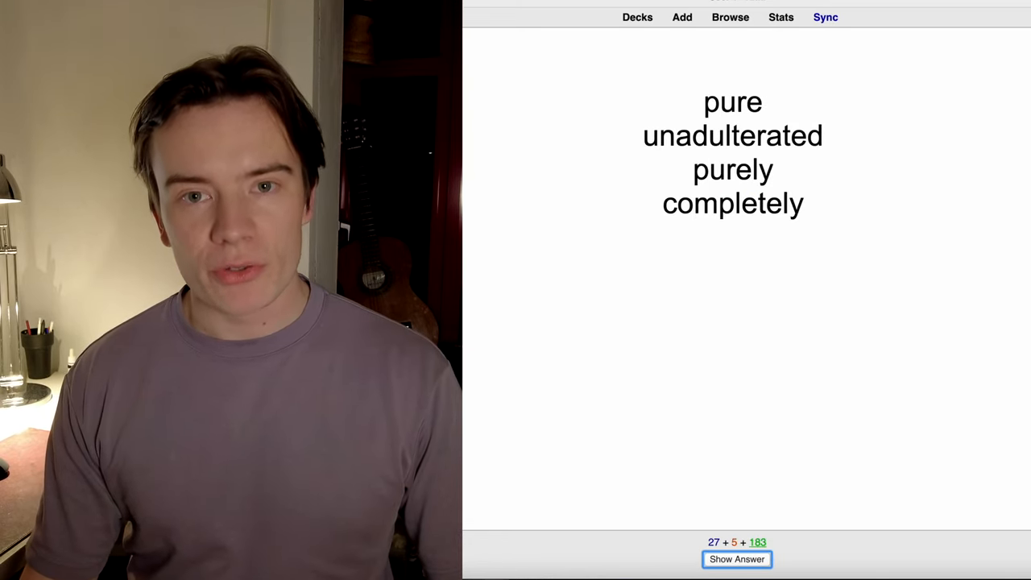
pyautogui.click(736, 559)
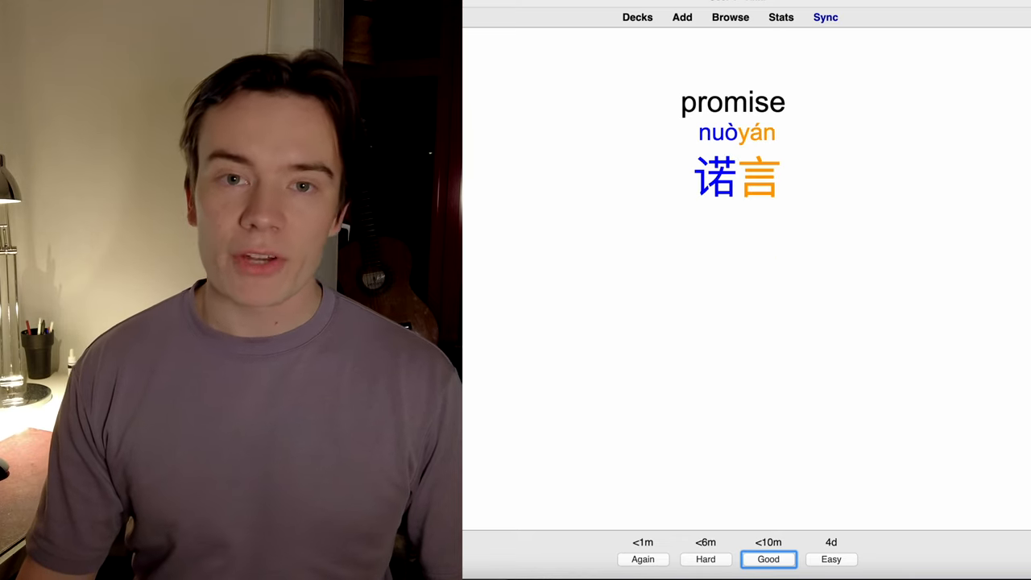
pyautogui.click(767, 559)
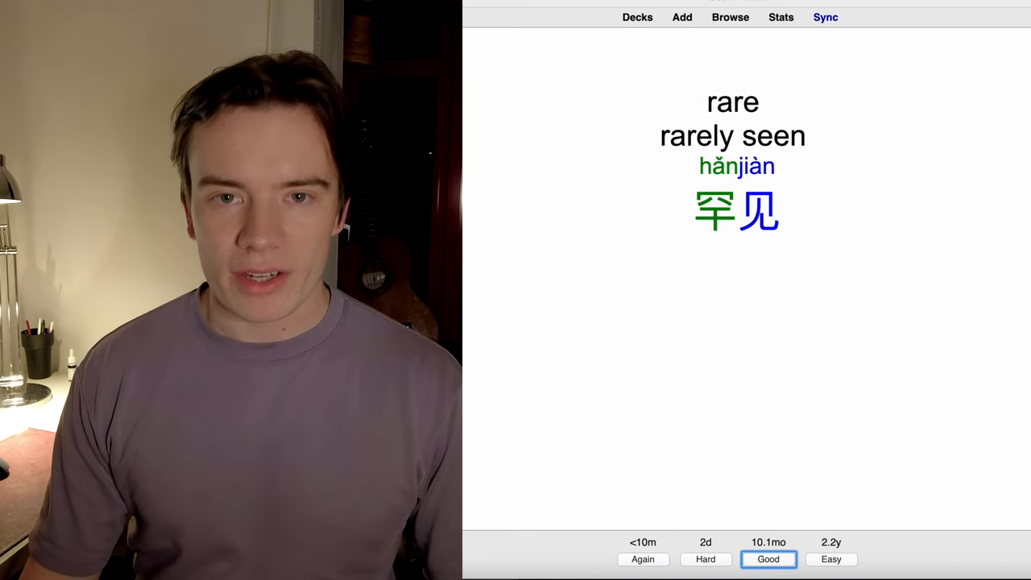
pyautogui.click(730, 16)
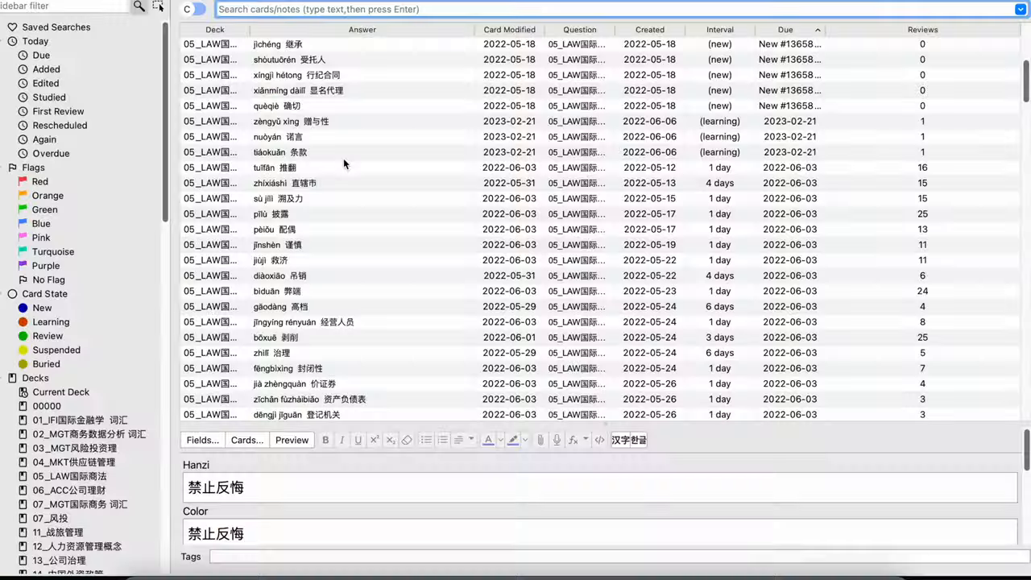
# Select a vocabulary card in the browser to inspect its Hanzi and Color fields.
pyautogui.click(89, 274)
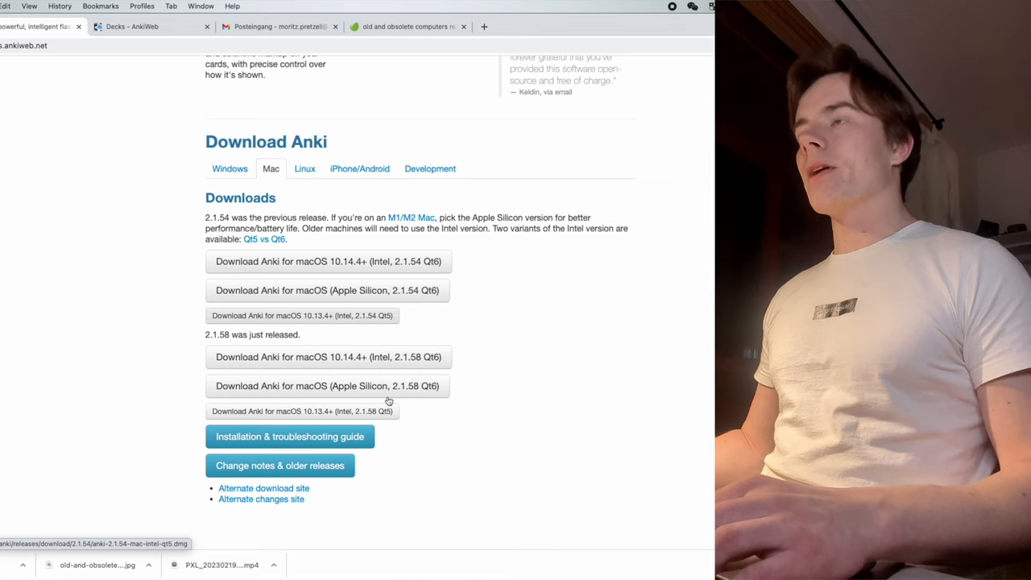
# Scroll the Download Anki page down to the Mac installer buttons.
pyautogui.scroll(-3)
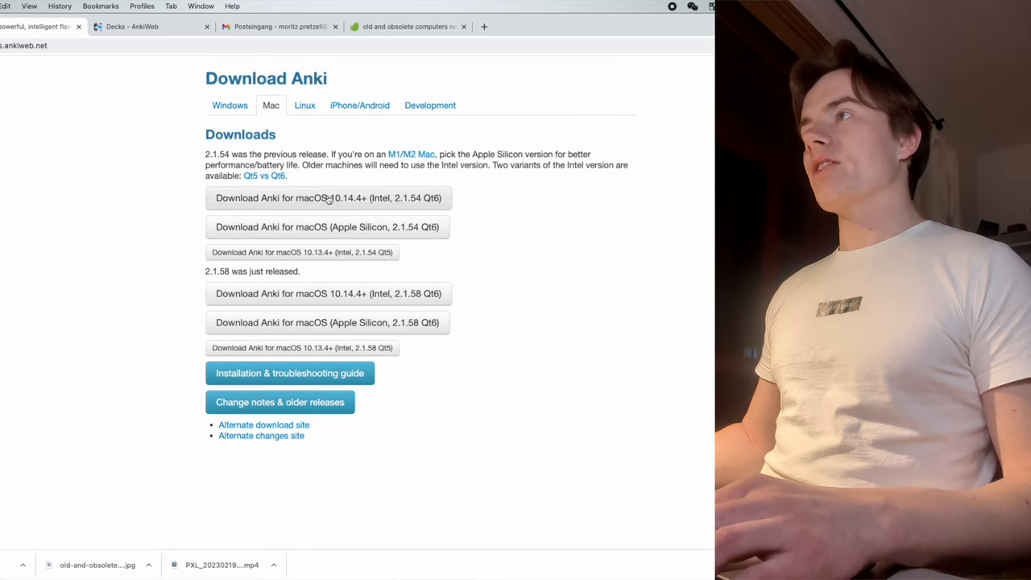
pyautogui.moveTo(502, 228)
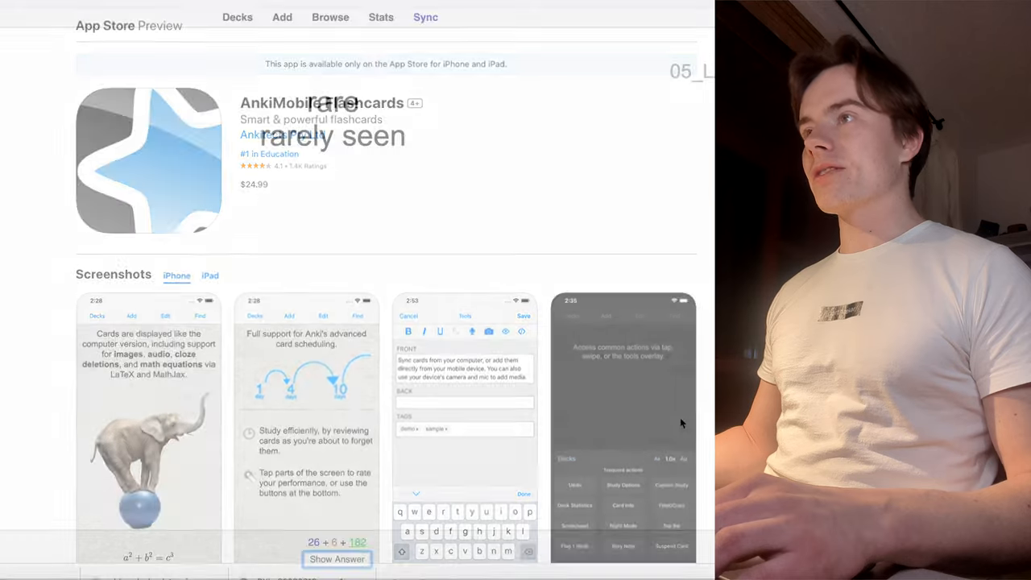
# Reveal and grade the bankrupt, convention, pledge and affix-a-seal cards as Good.
pyautogui.click(337, 559)
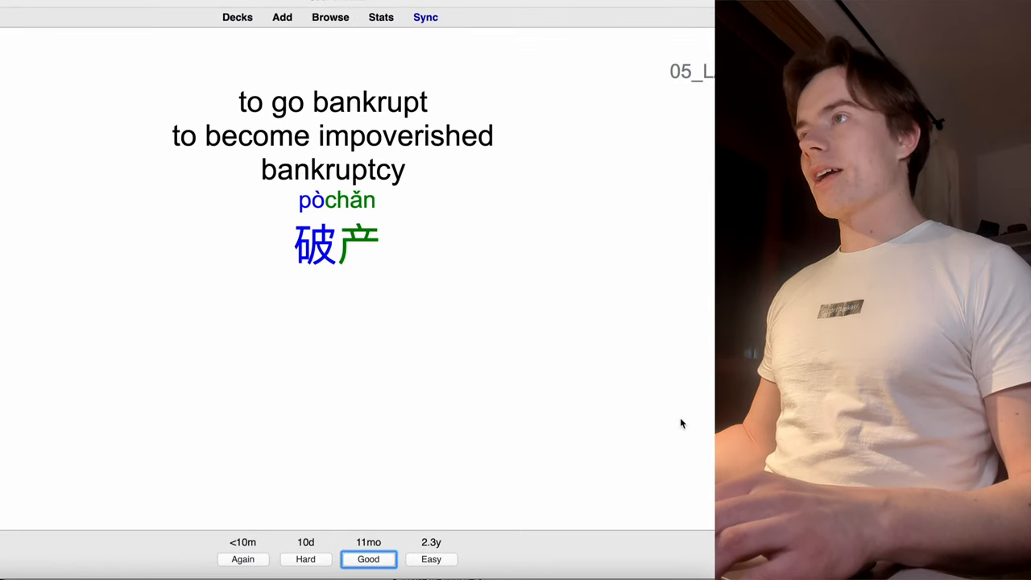
pyautogui.click(367, 559)
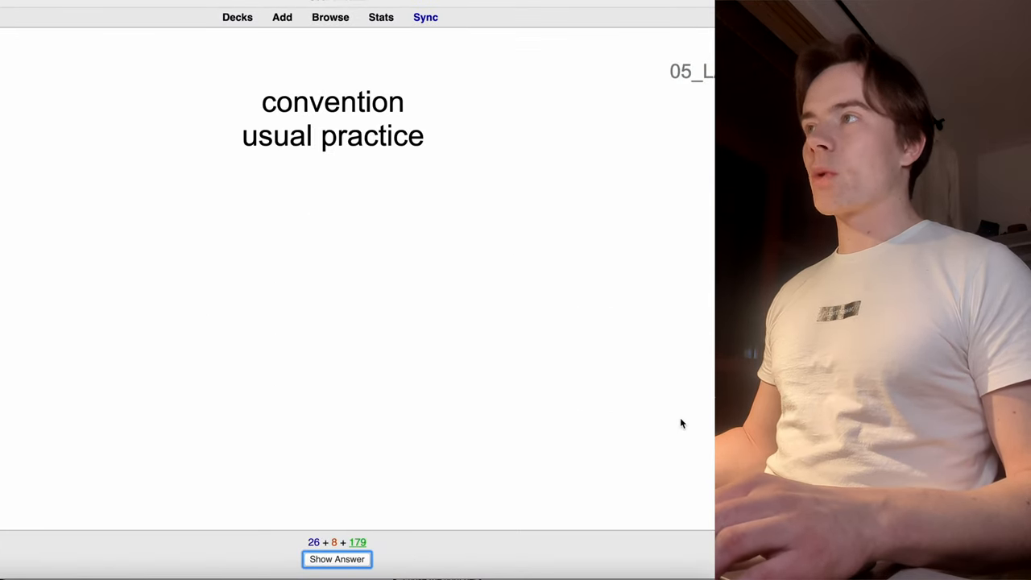
pyautogui.click(337, 559)
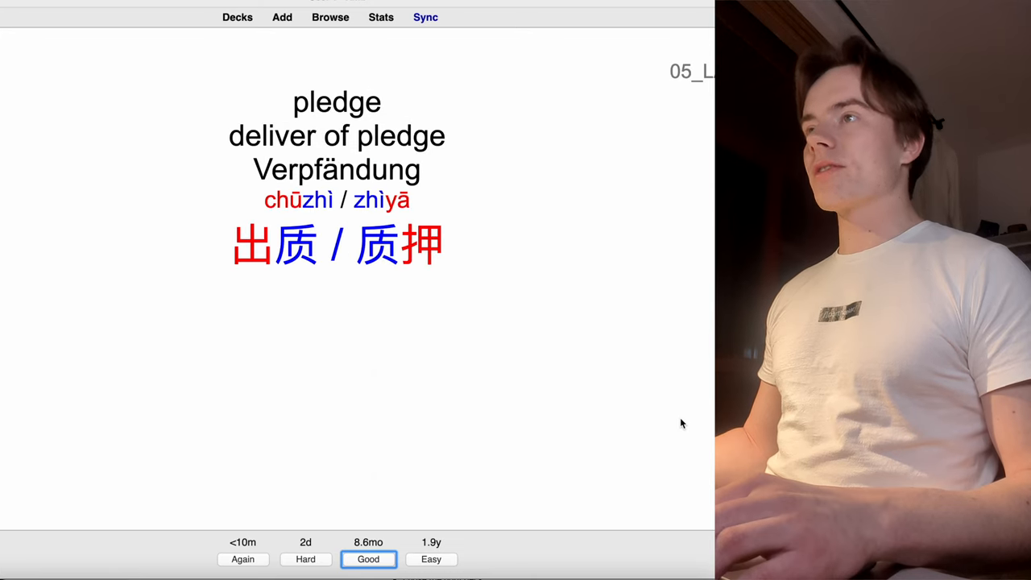
pyautogui.click(367, 557)
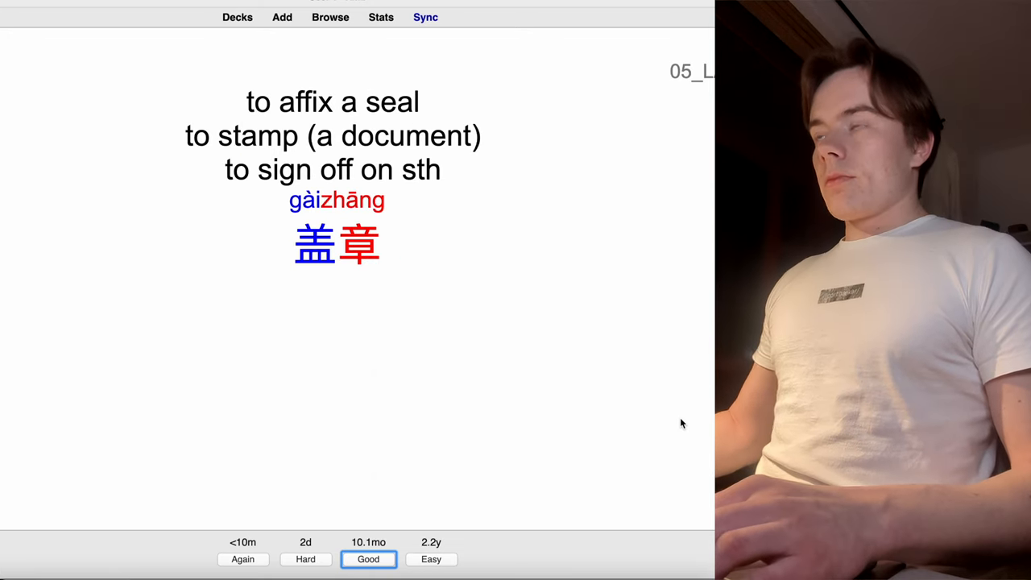
pyautogui.click(367, 559)
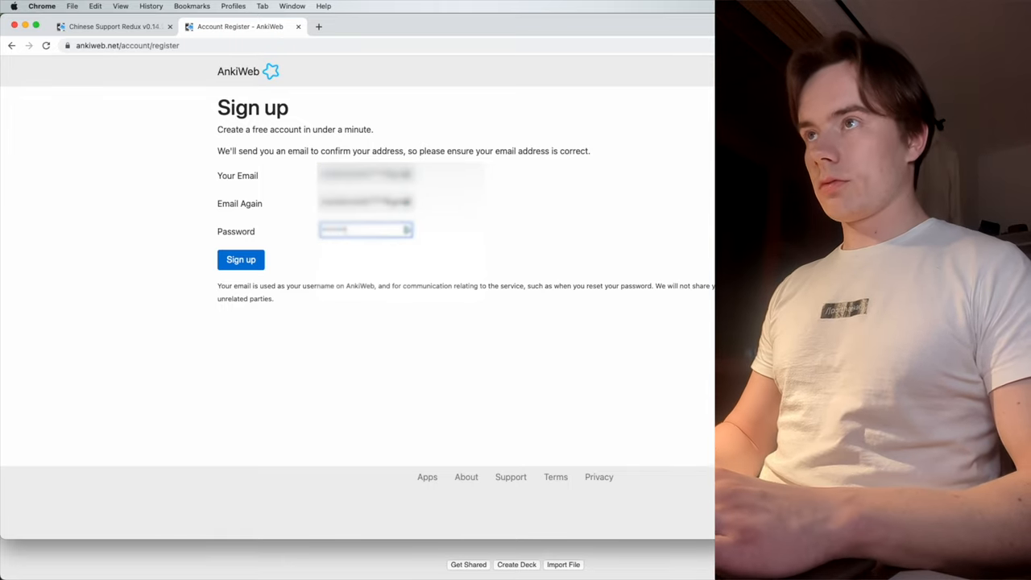
# Submit the AnkiWeb registration form to create the free account.
pyautogui.click(242, 260)
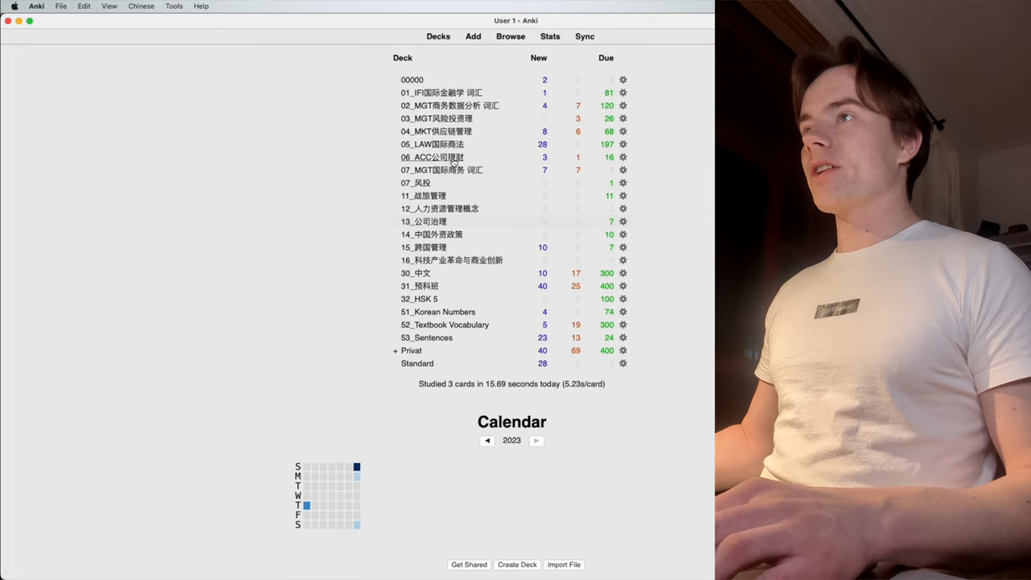
pyautogui.moveTo(380, 156)
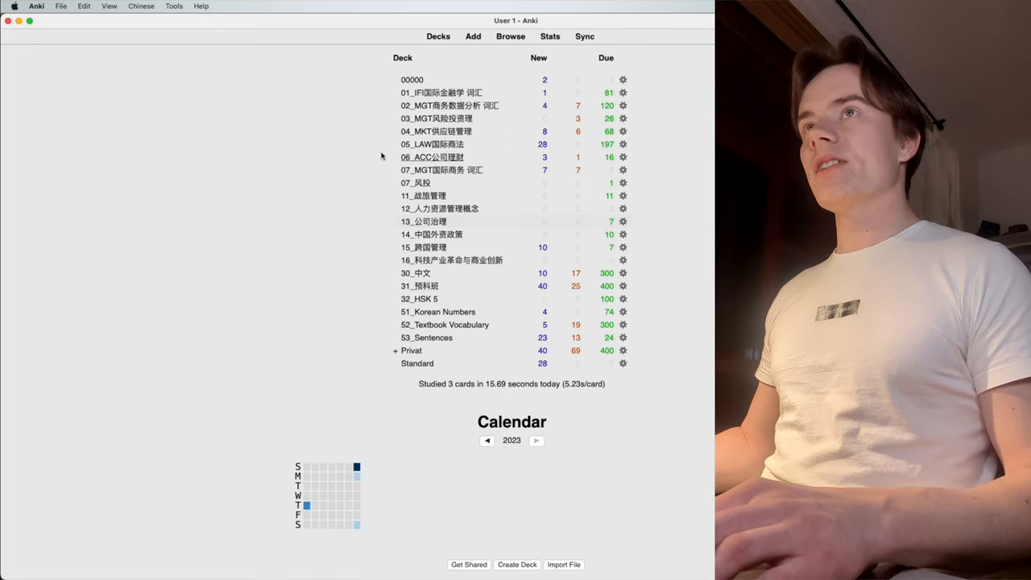
# Switch Anki from the current profile to the empty Dummy profile.
pyautogui.click(61, 6)
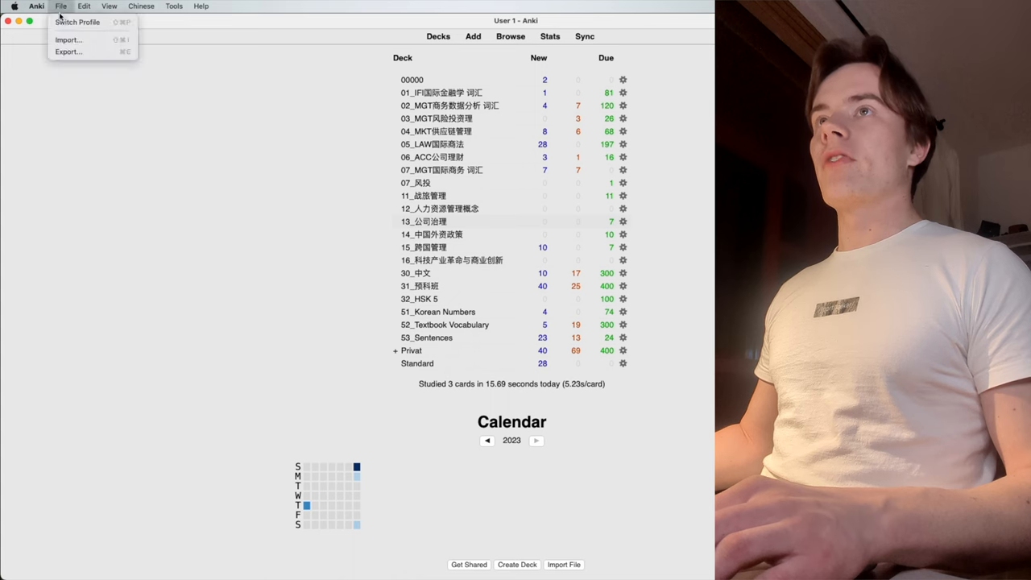
pyautogui.click(584, 35)
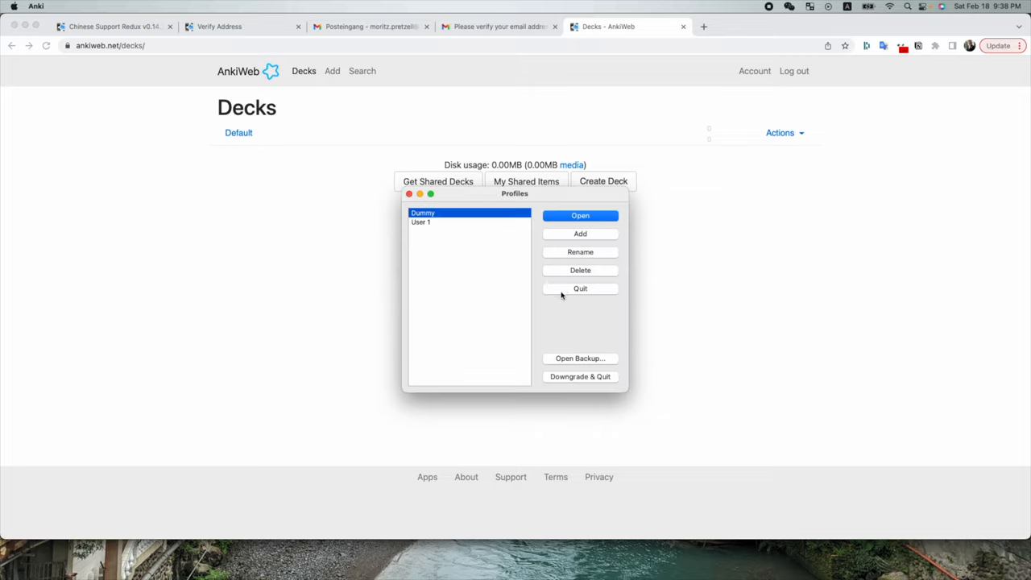
pyautogui.click(580, 216)
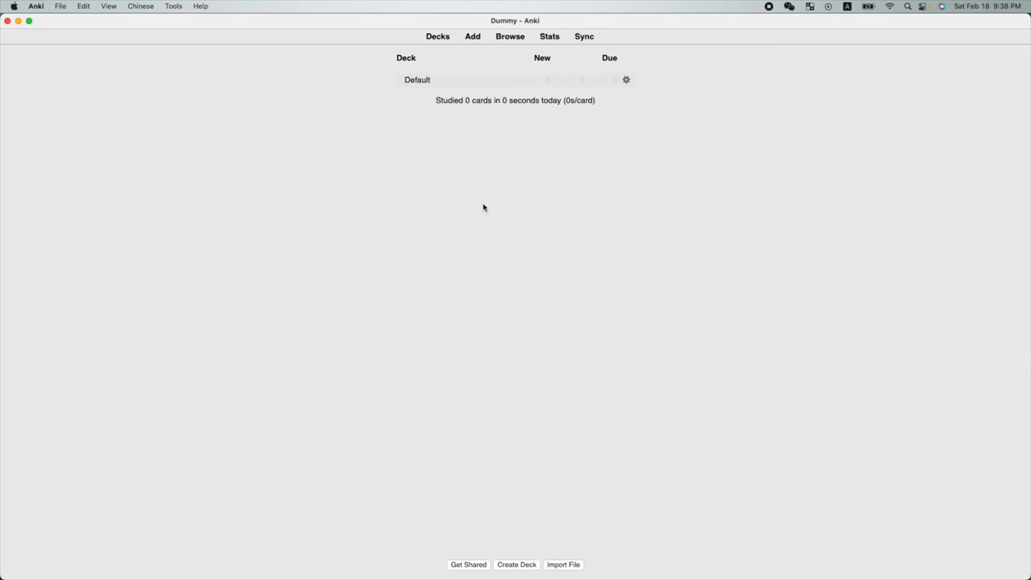
pyautogui.click(550, 36)
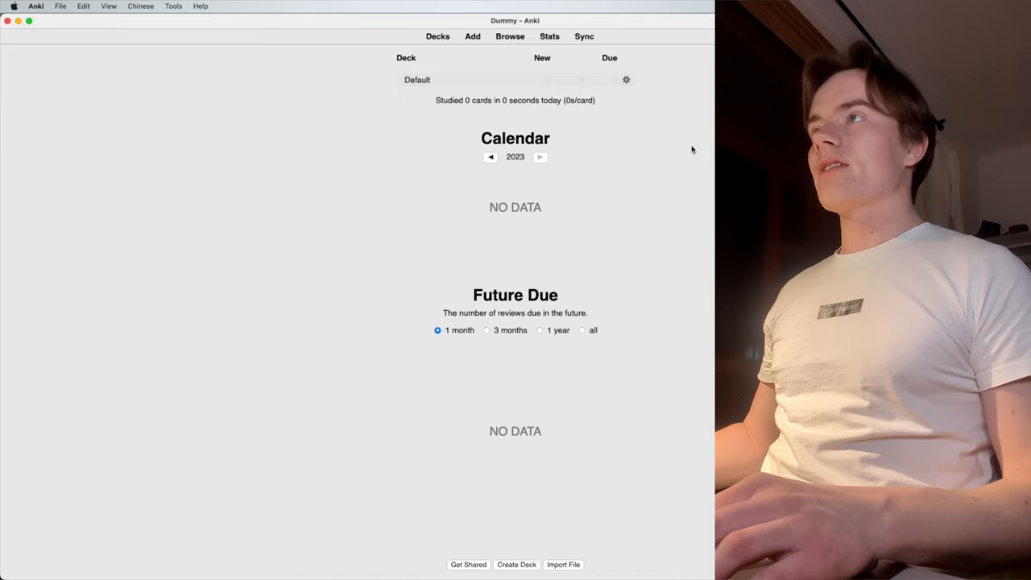
# Start a sync and sign in to AnkiWeb with the account ID and password.
pyautogui.click(583, 36)
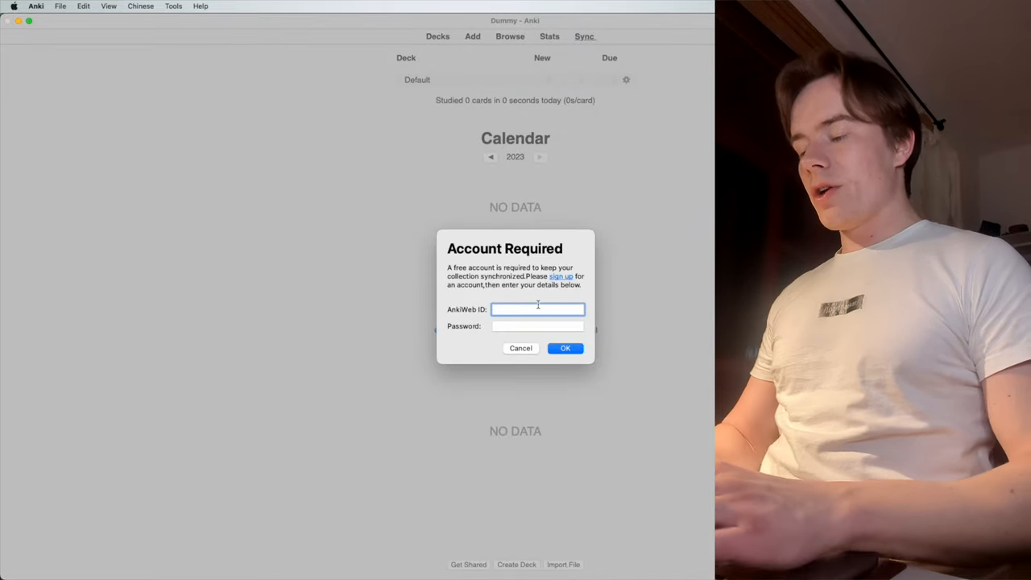
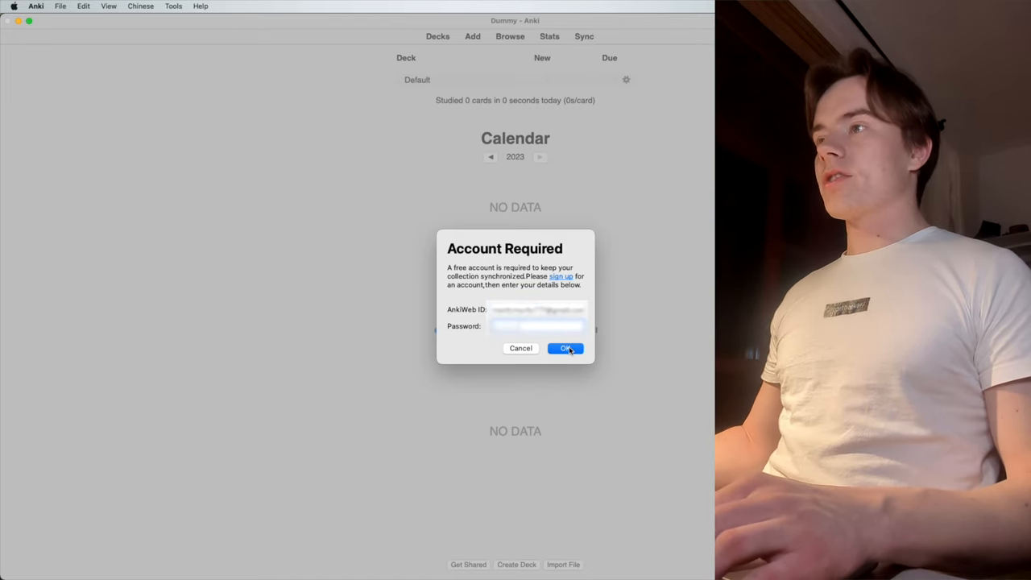
pyautogui.click(564, 348)
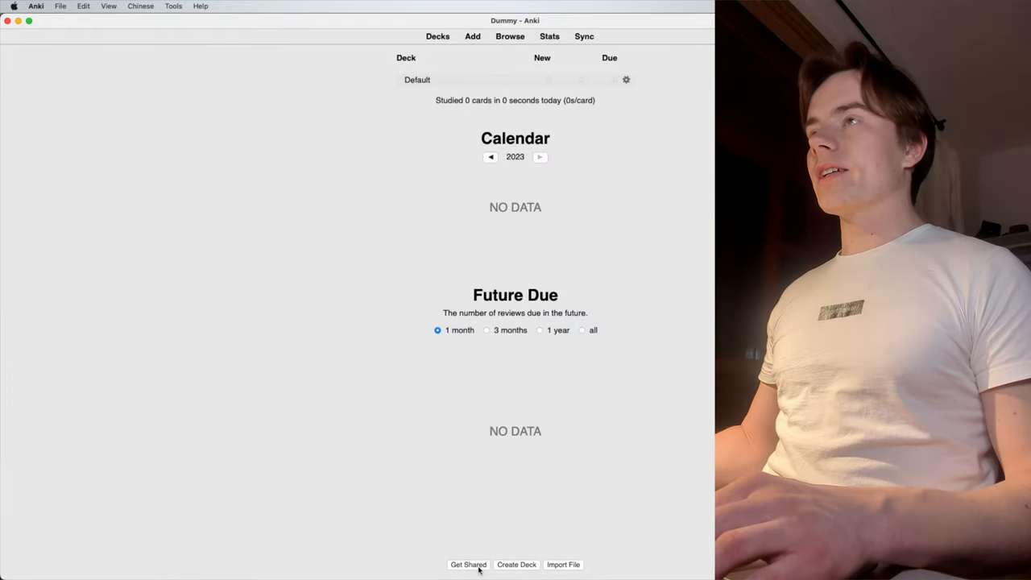
# Create a new deck named Colors in the Dummy profile.
pyautogui.click(515, 564)
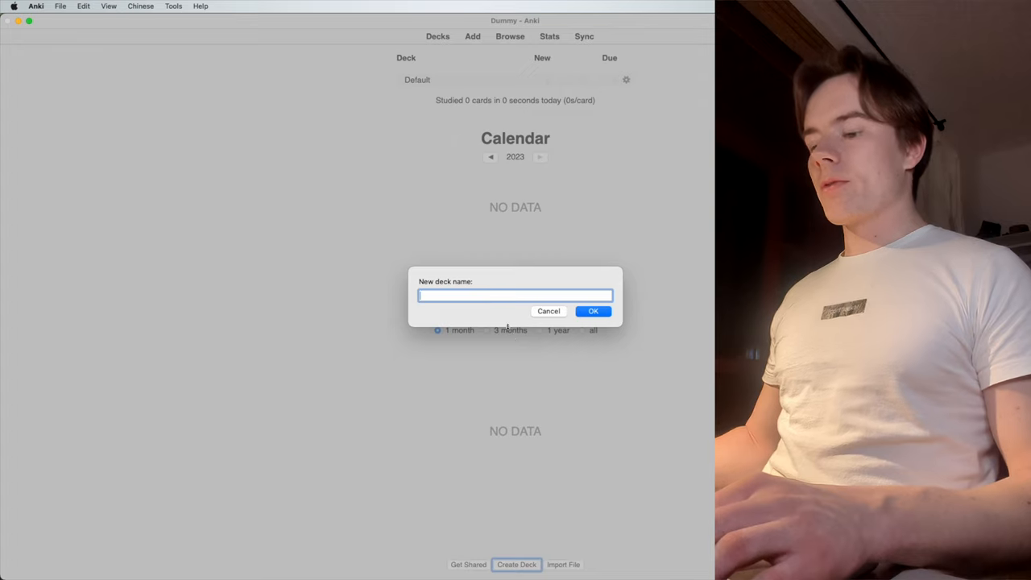
pyautogui.write('Colo')
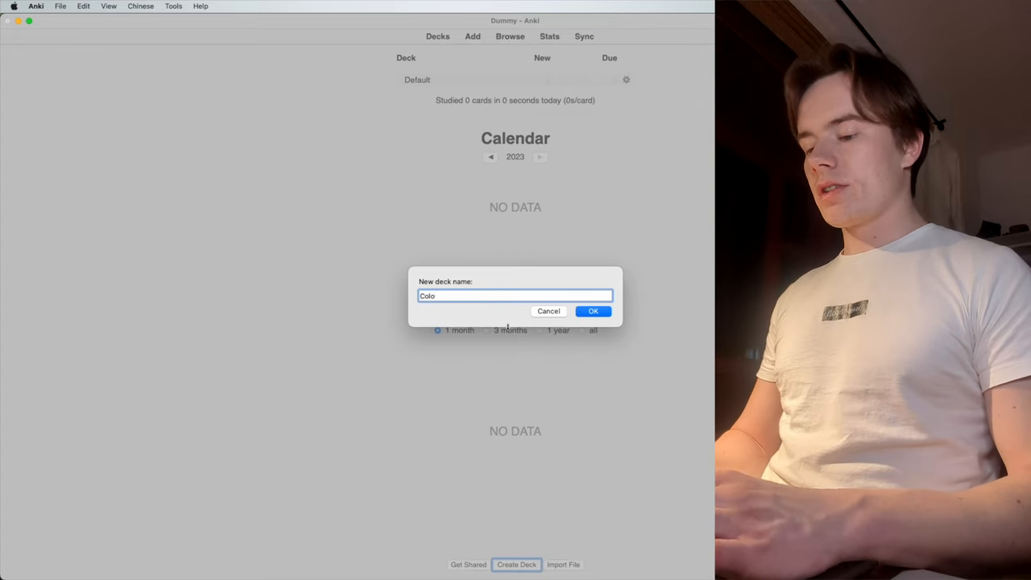
pyautogui.click(593, 311)
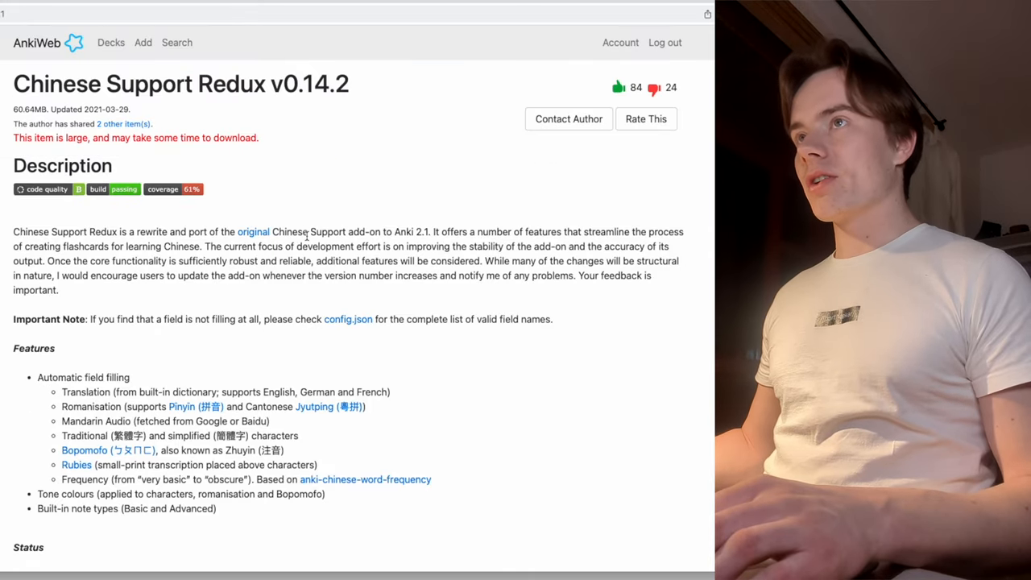
pyautogui.moveTo(289, 218)
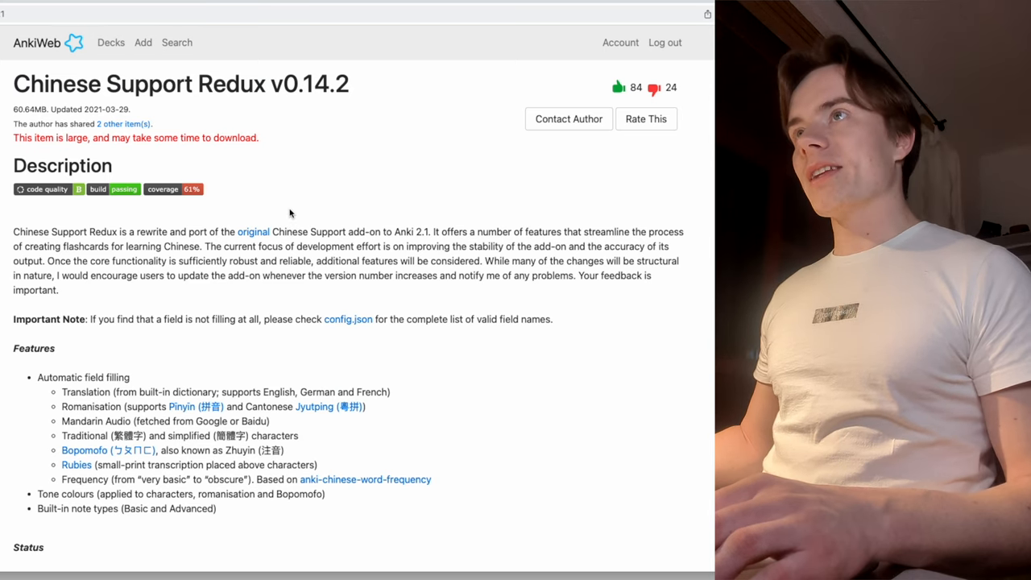
pyautogui.moveTo(364, 192)
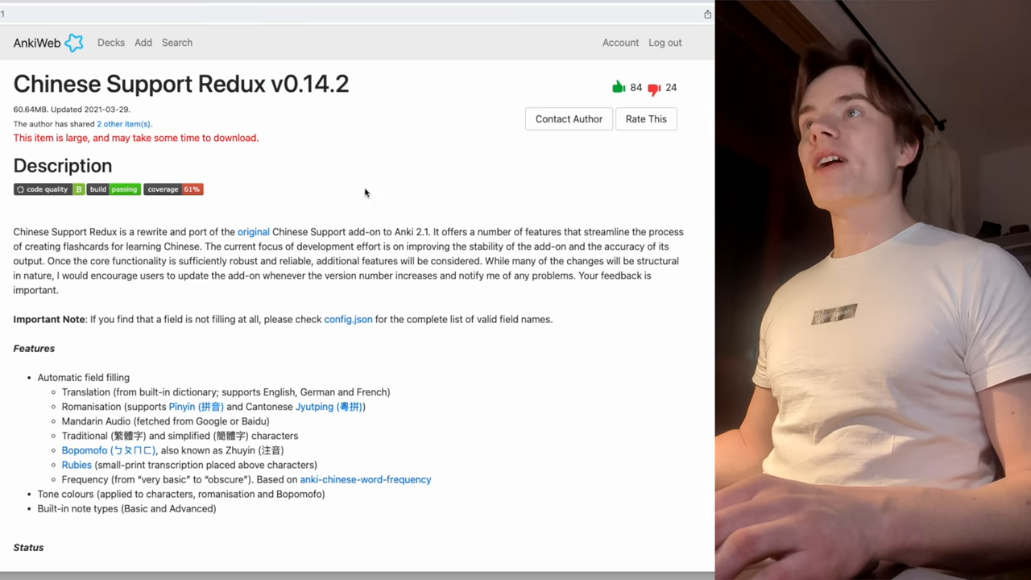
# Scroll through the Chinese Support Redux add-on description on AnkiWeb.
pyautogui.scroll(-3)
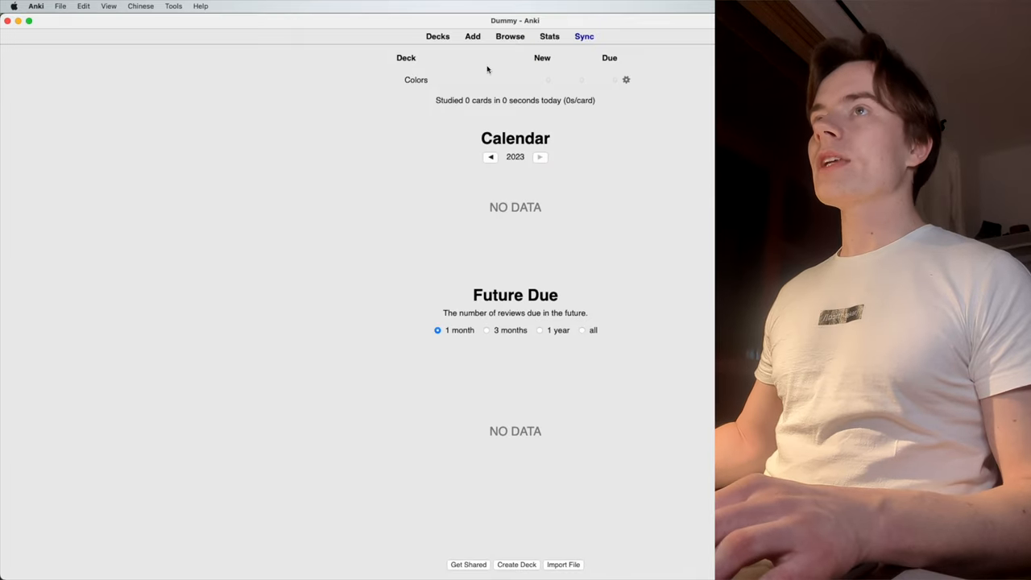
pyautogui.click(174, 7)
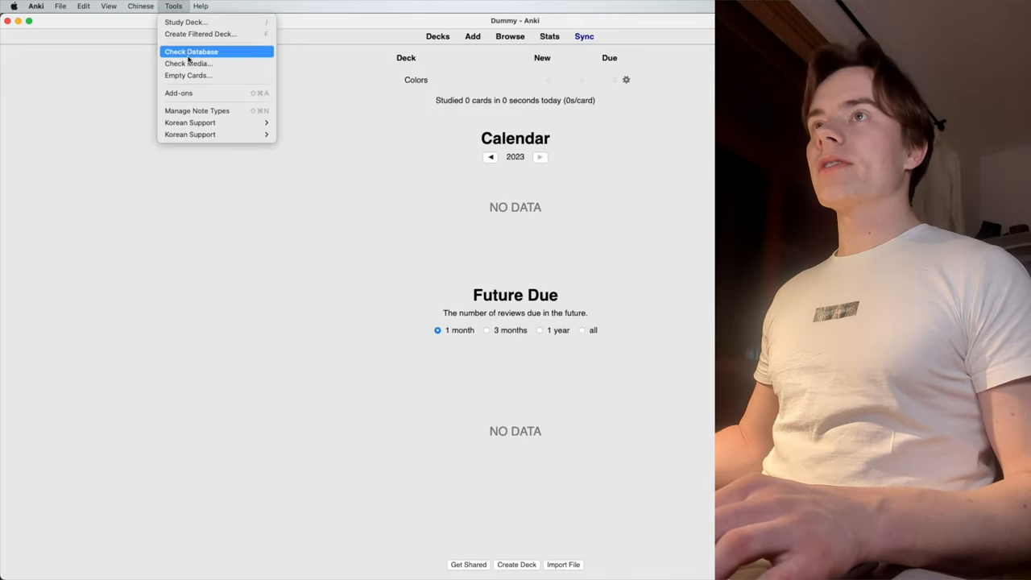
pyautogui.click(177, 92)
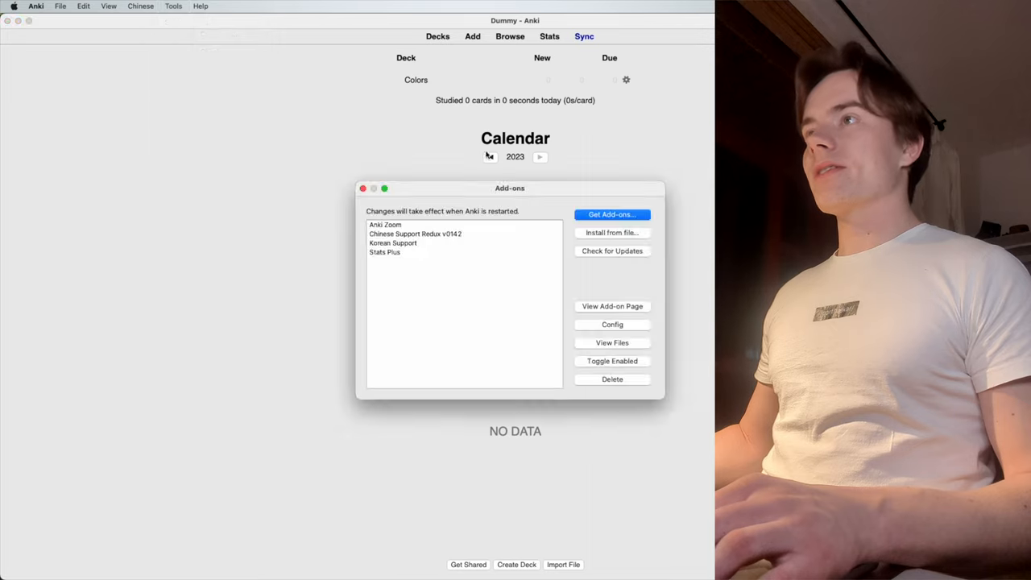
pyautogui.click(612, 214)
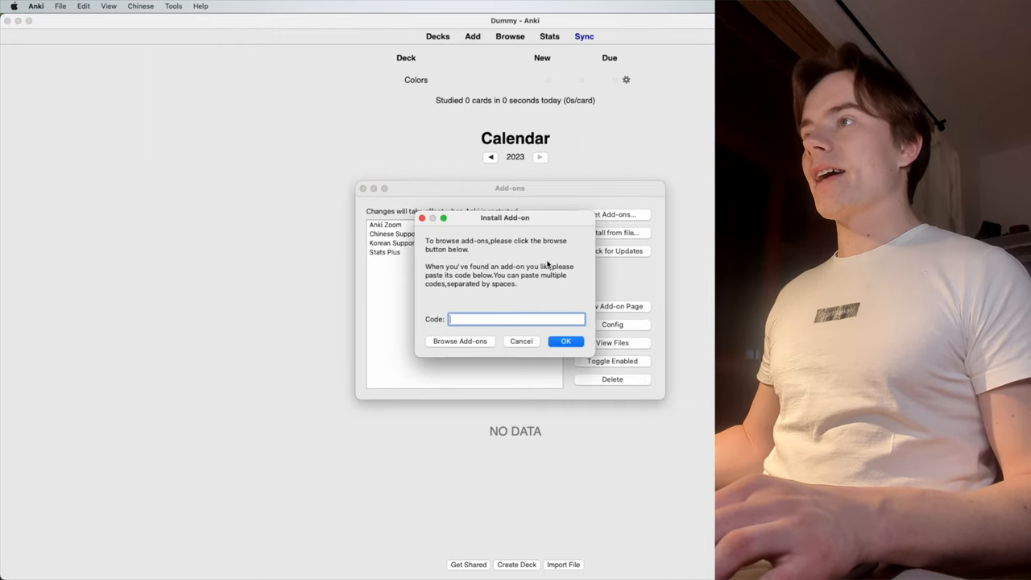
pyautogui.write('1128979221')
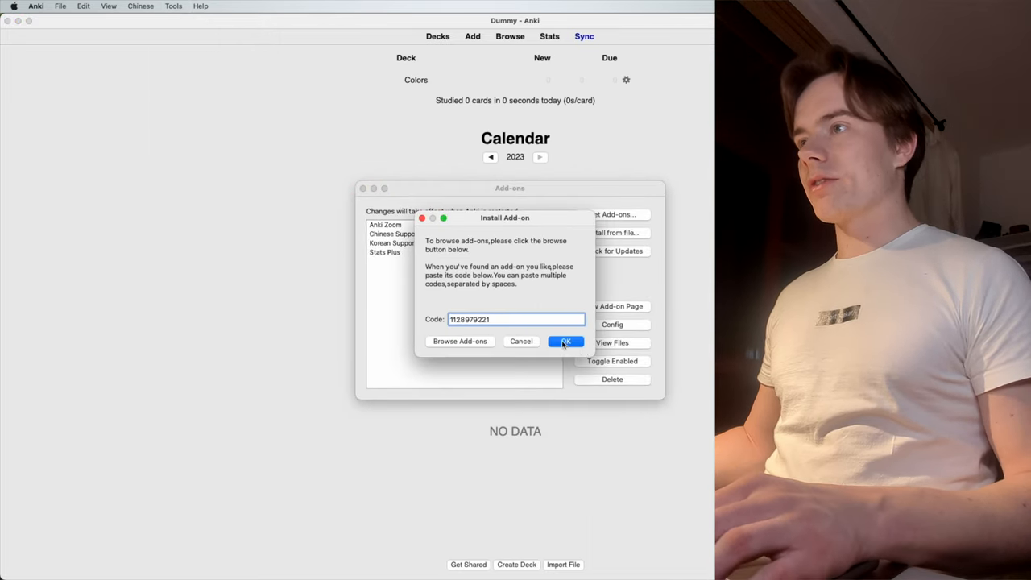
pyautogui.click(564, 342)
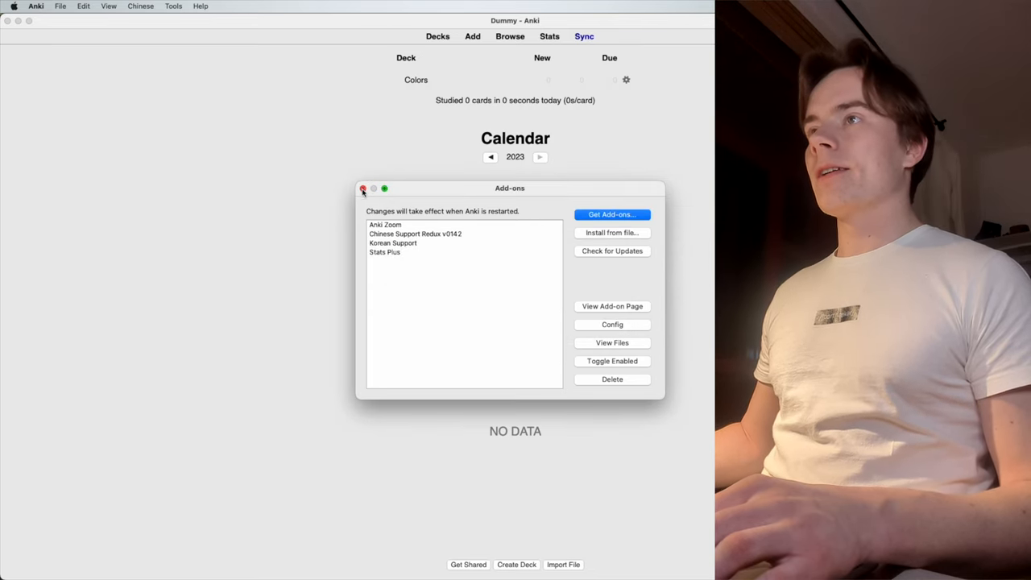
pyautogui.click(364, 188)
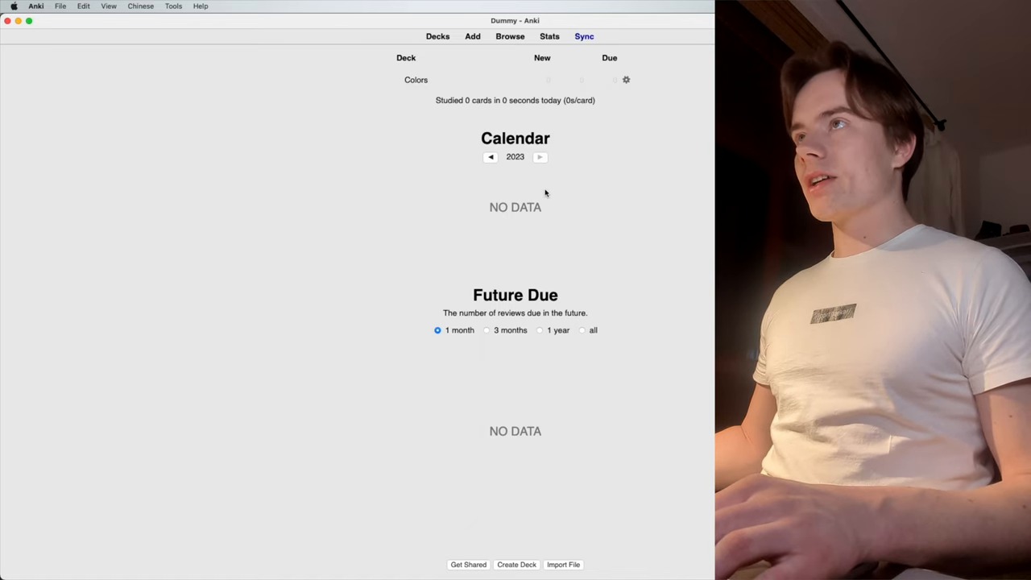
# Start a new note and set its note type to Chinese (Advanced).
pyautogui.click(472, 35)
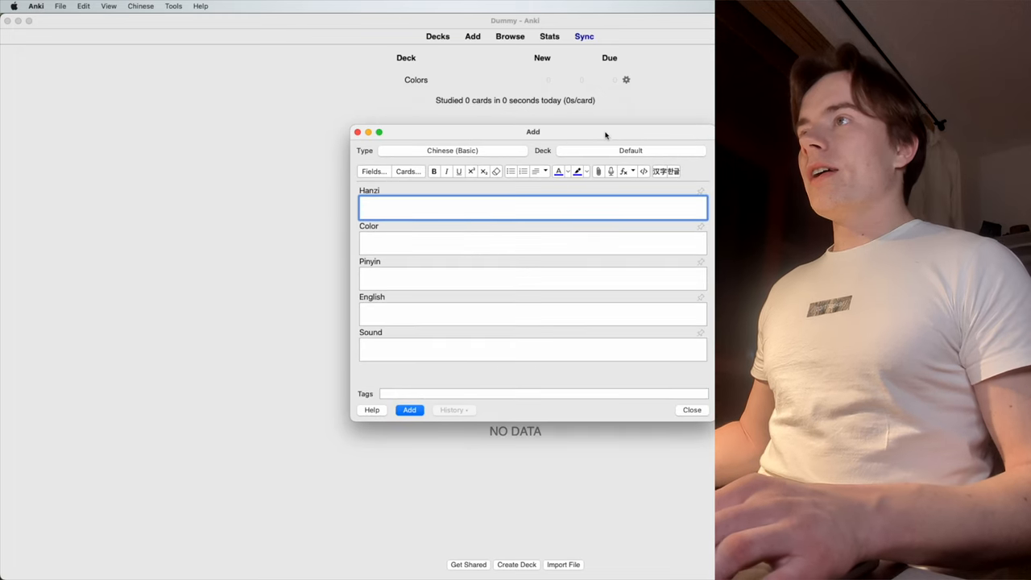
pyautogui.click(451, 150)
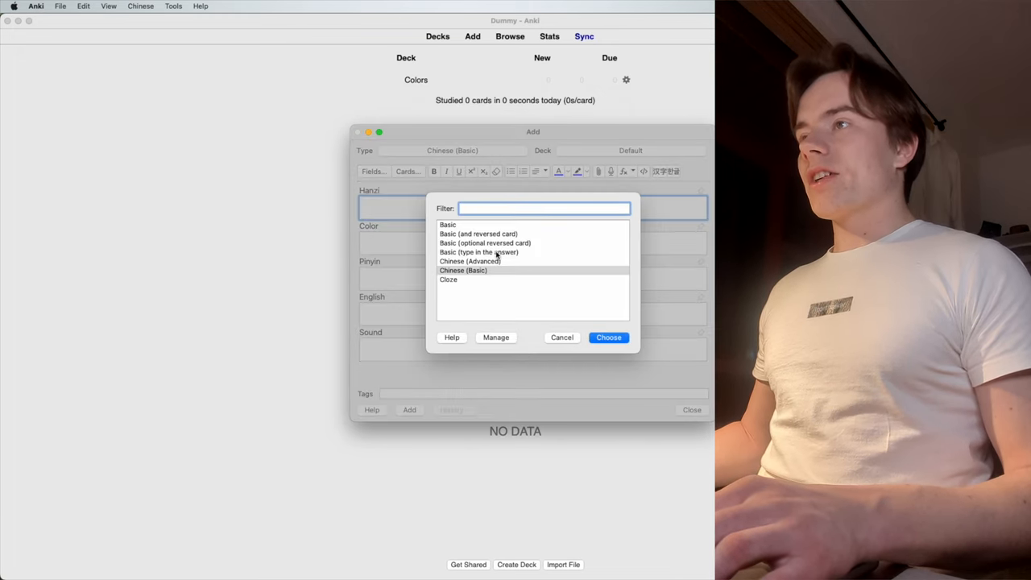
pyautogui.click(479, 233)
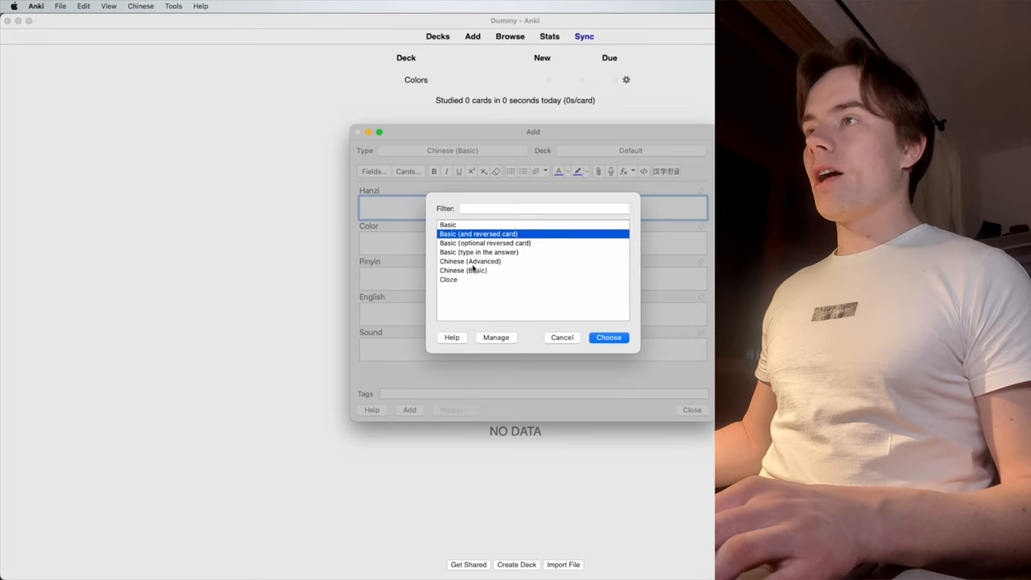
pyautogui.click(471, 261)
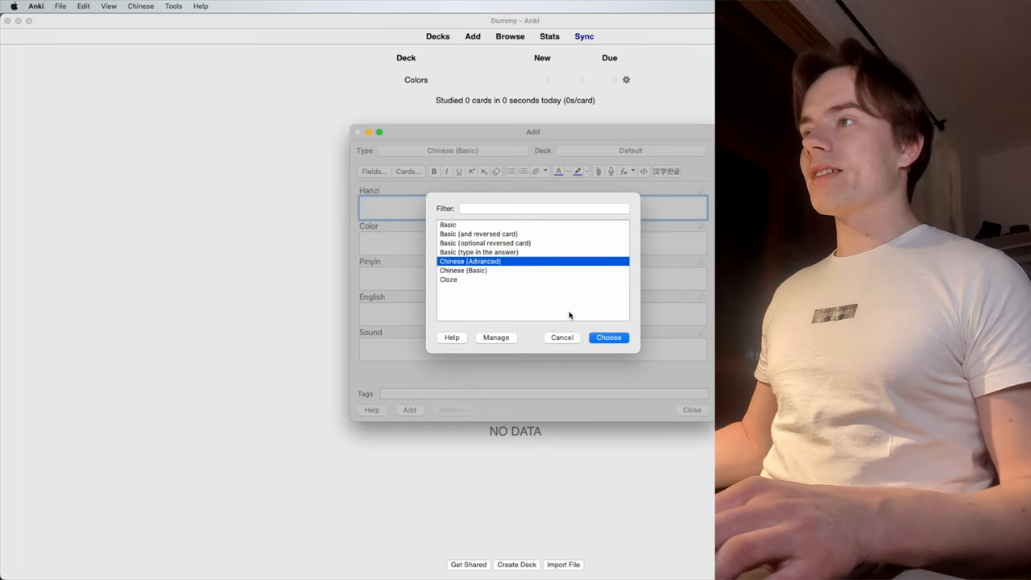
# Set the target deck for new notes to Colors.
pyautogui.click(609, 337)
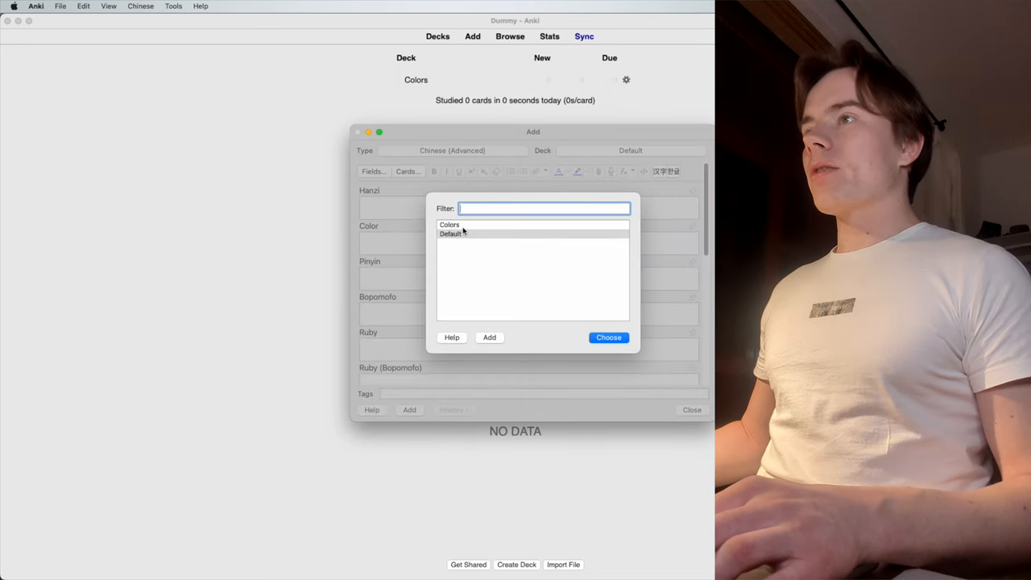
pyautogui.click(609, 336)
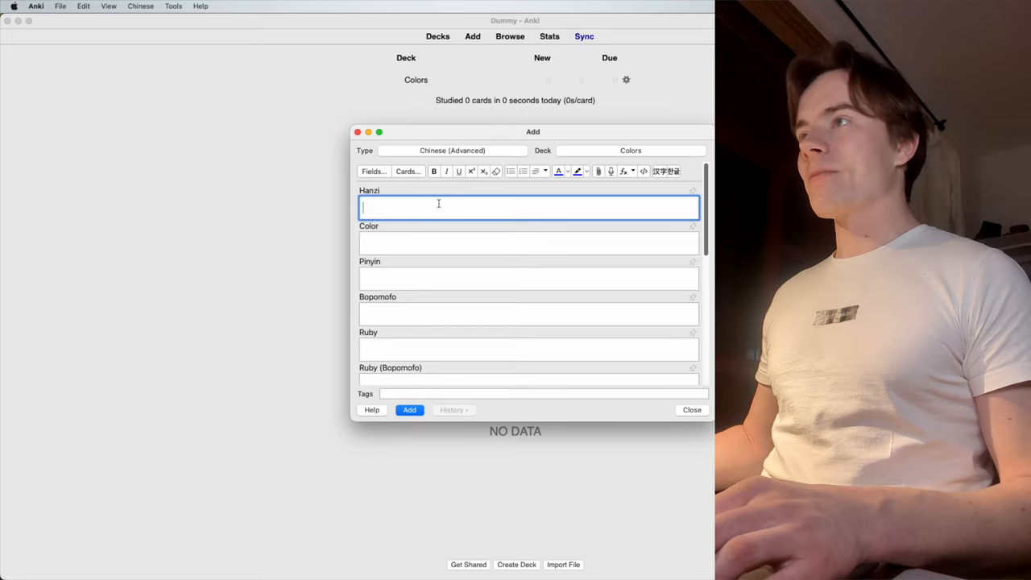
pyautogui.moveTo(451, 152)
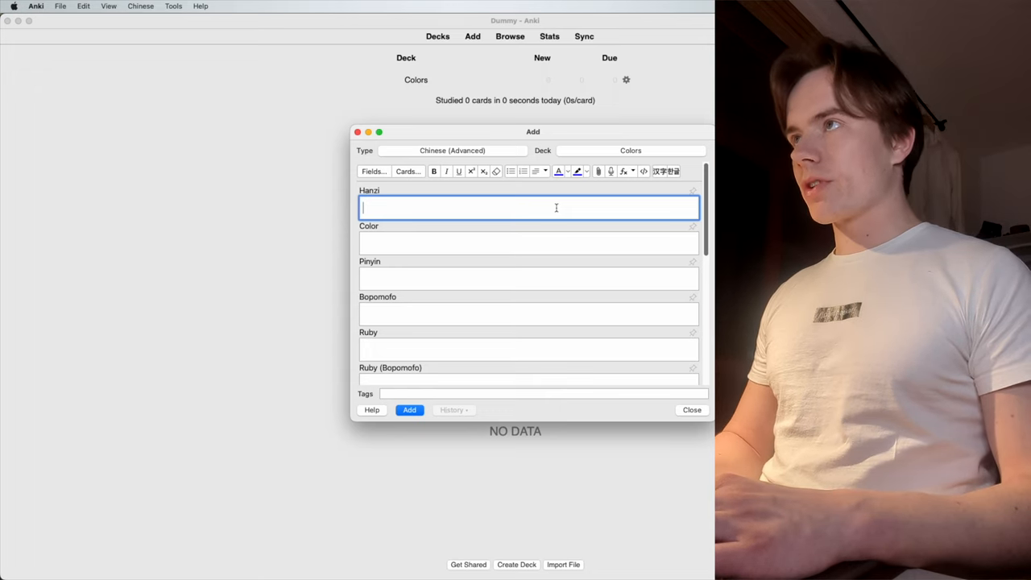
# Enter 绿色 in Hanzi and let the add-on fill pinyin lǜsè, bopomofo, traditional form and audio.
pyautogui.write('绿色')
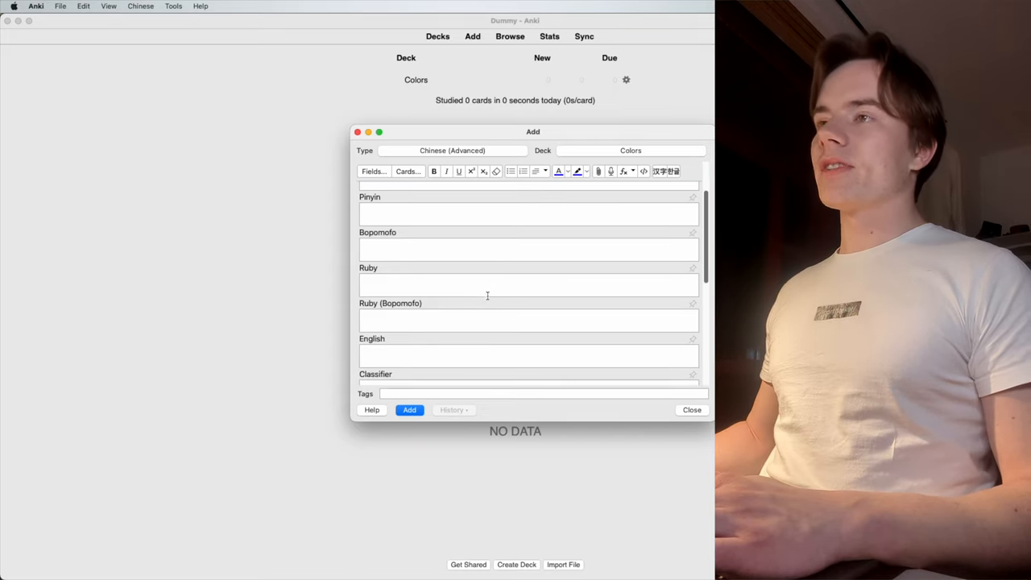
pyautogui.write('绿色')
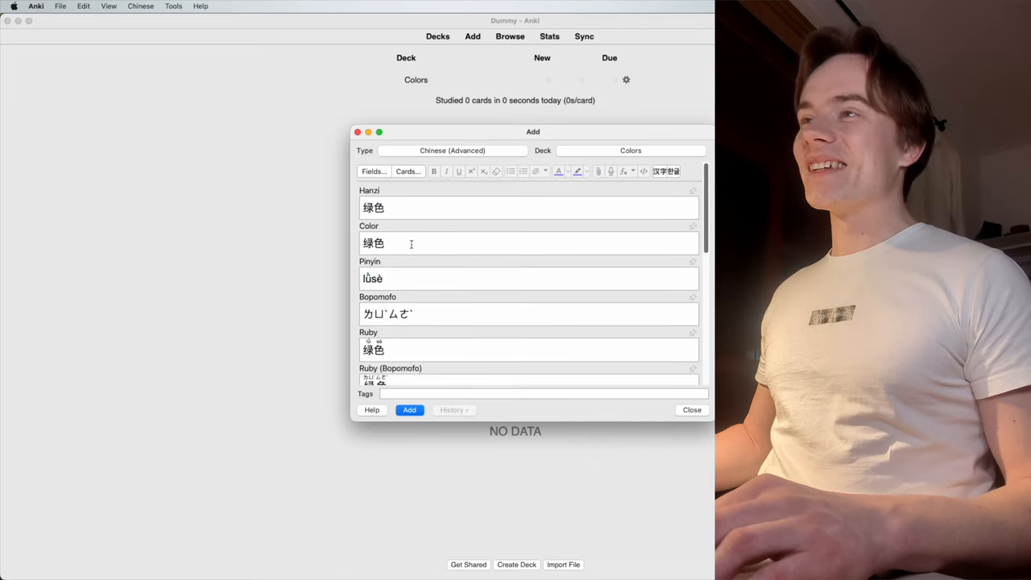
pyautogui.scroll(-3)
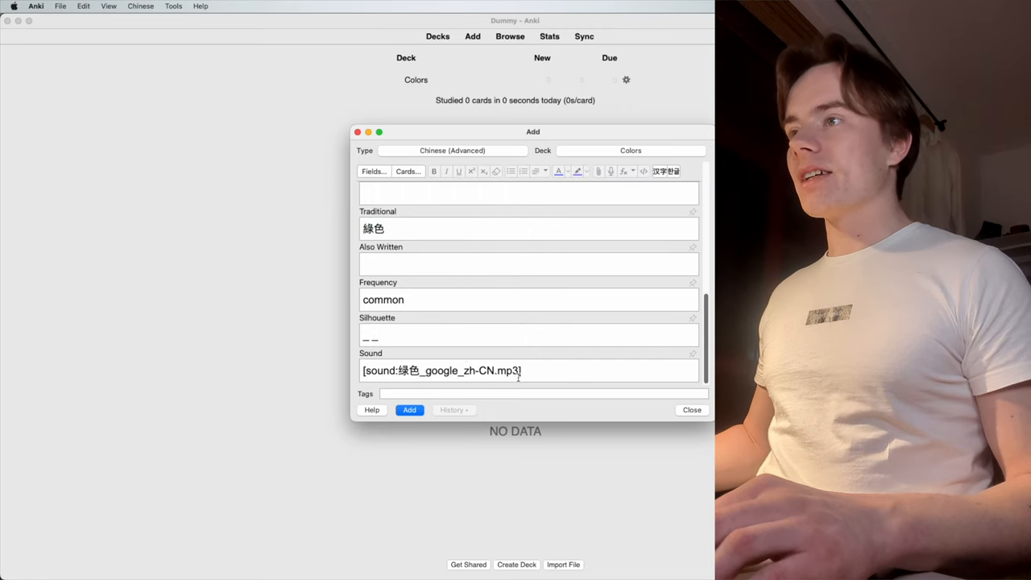
pyautogui.click(528, 370)
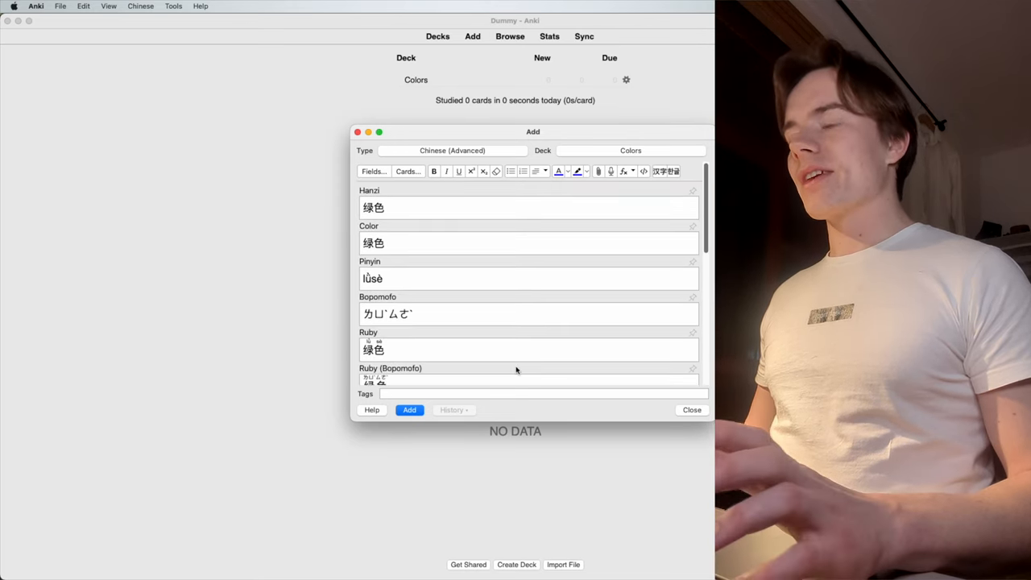
pyautogui.moveTo(439, 380)
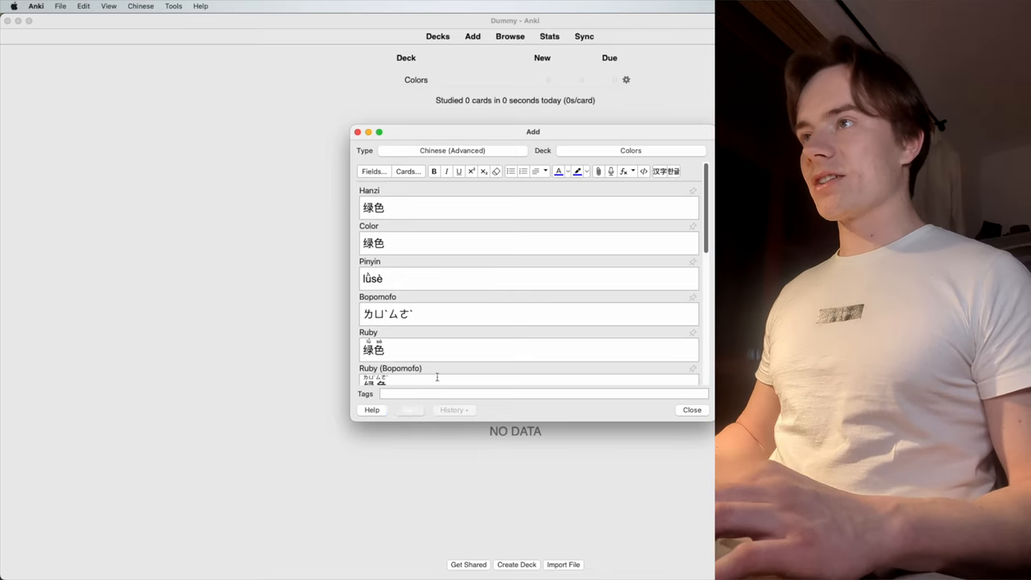
# Add the 绿色, 橙色, 黄色 and 红色 cards to Colors, then close adding with 8 new cards.
pyautogui.click(409, 410)
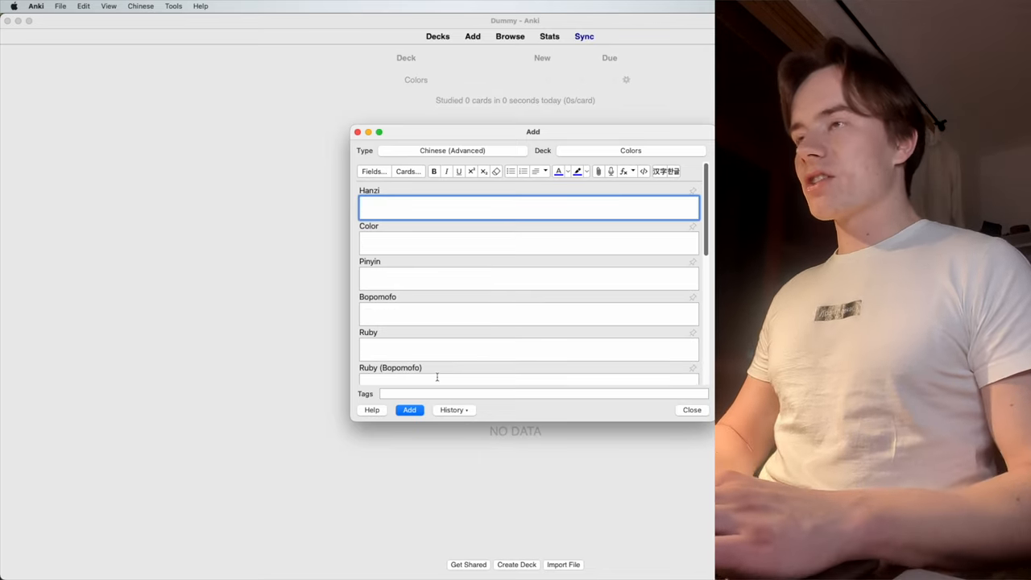
pyautogui.write('chen')
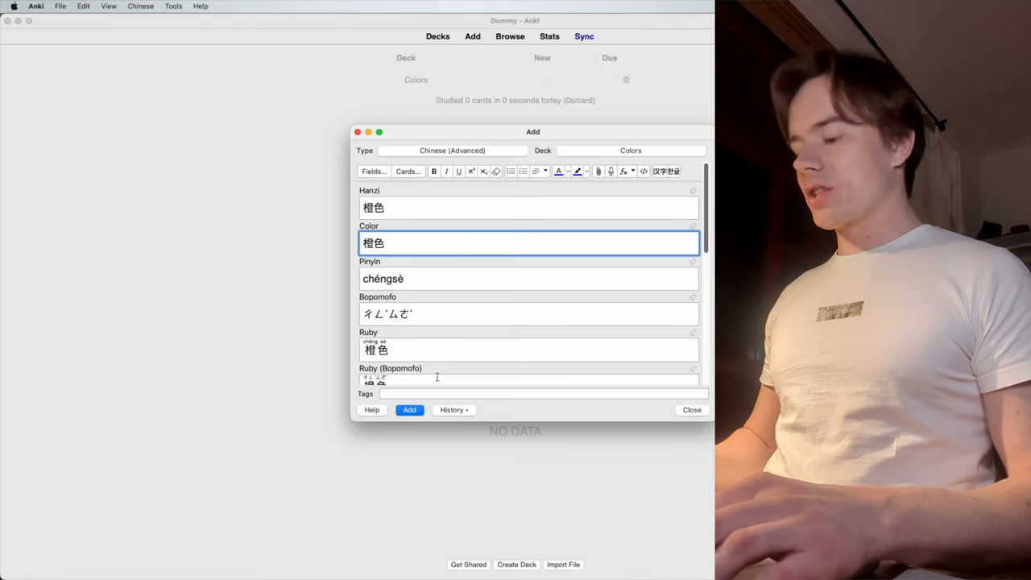
pyautogui.write('huang s')
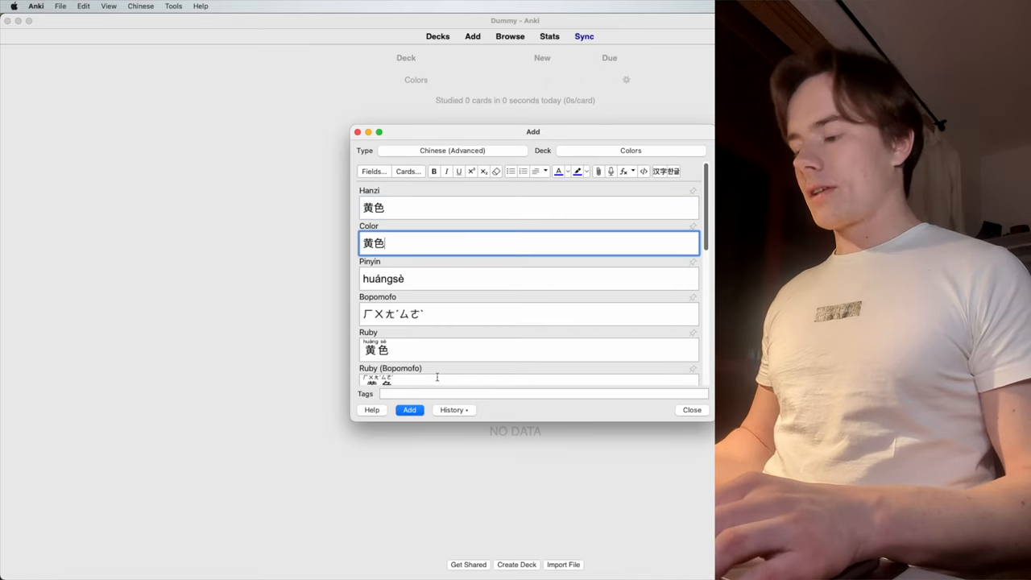
pyautogui.click(409, 411)
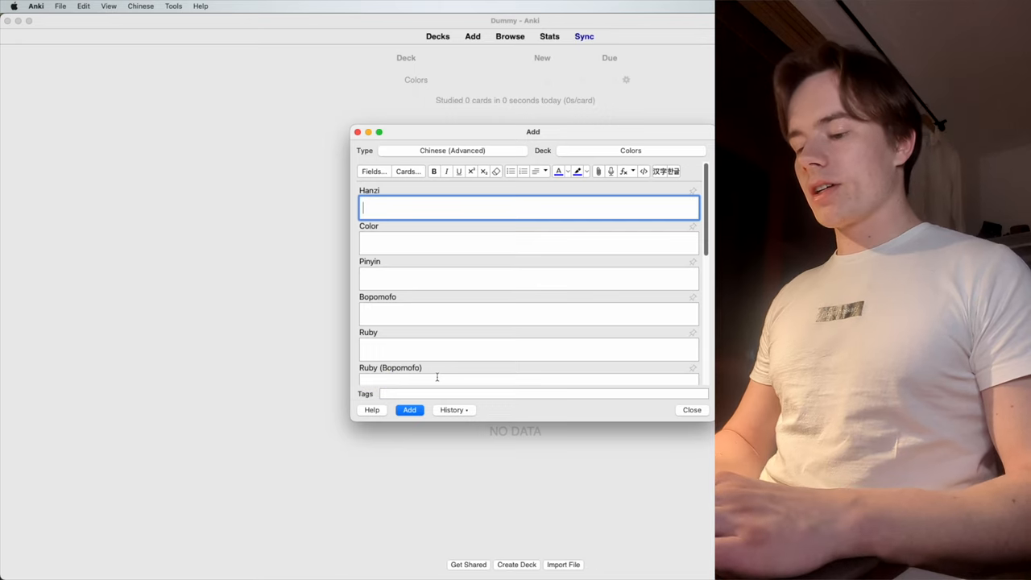
pyautogui.write('红色')
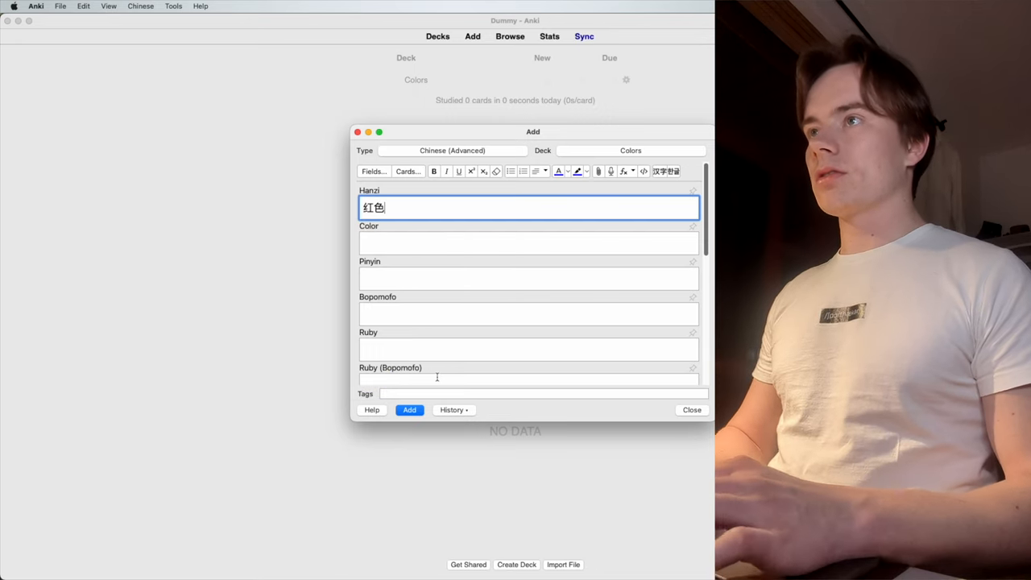
pyautogui.click(409, 409)
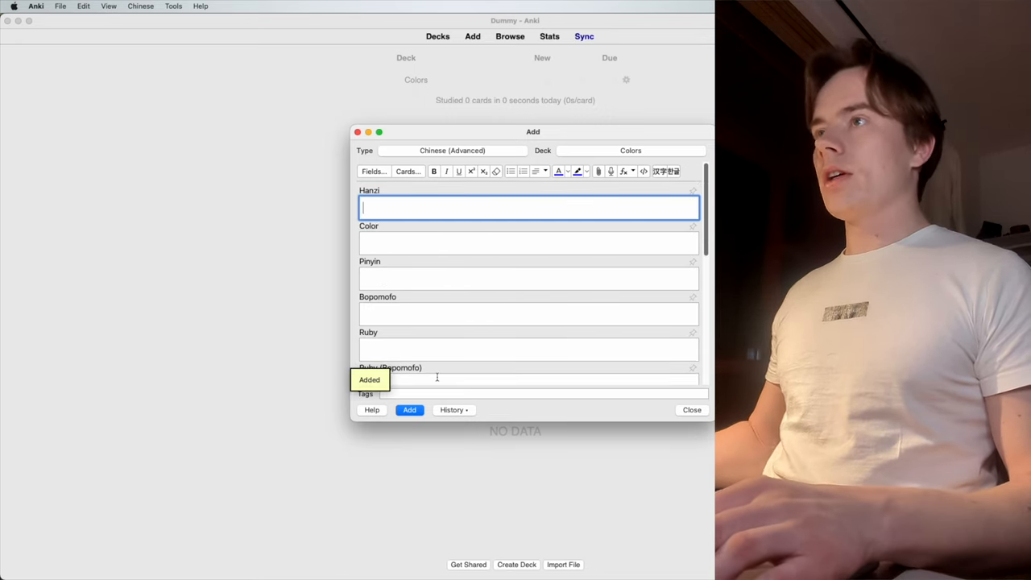
pyautogui.click(689, 409)
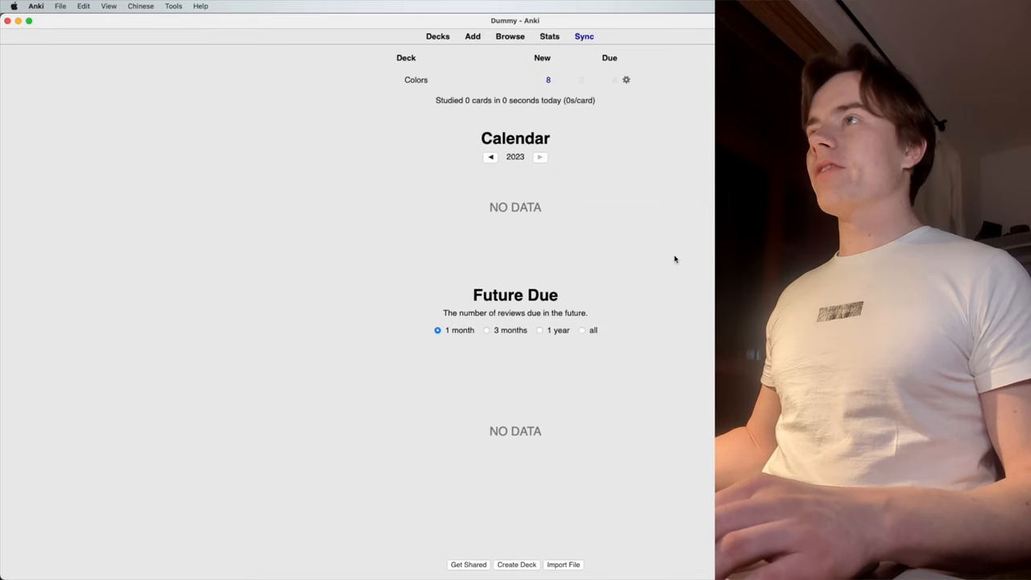
# Start studying the Colors deck and grade the 绿色 card Good.
pyautogui.click(415, 79)
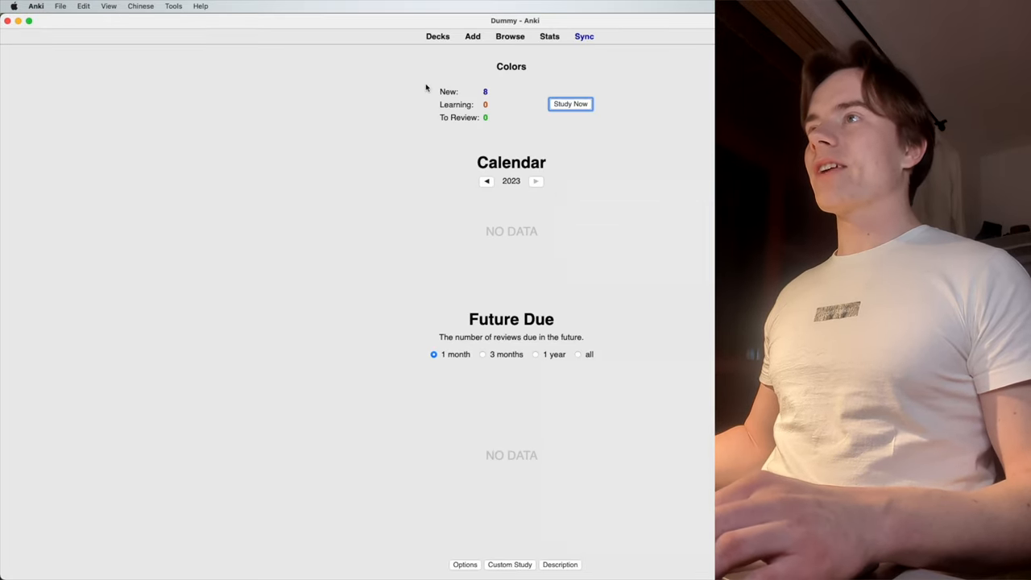
pyautogui.click(571, 103)
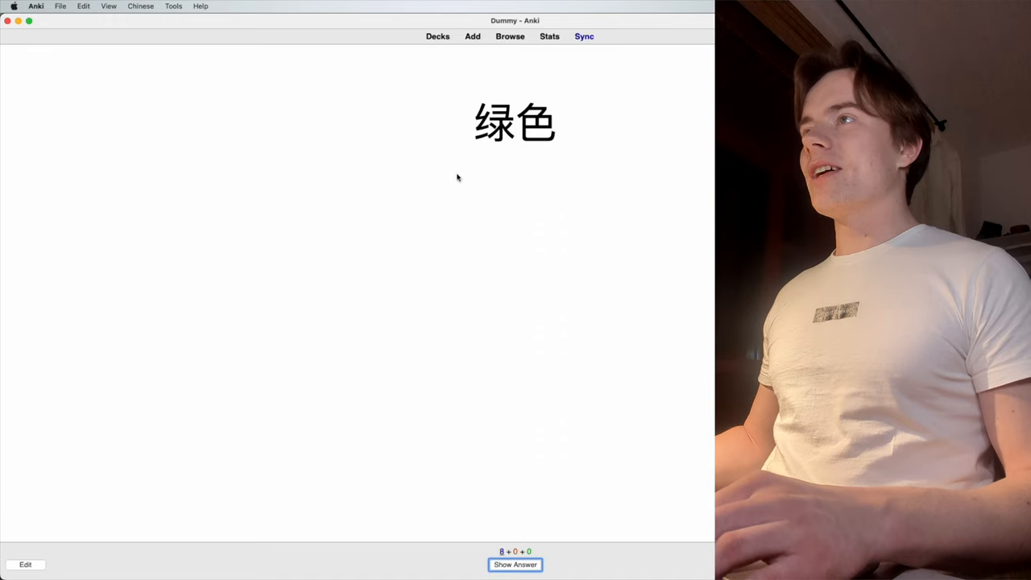
pyautogui.click(515, 564)
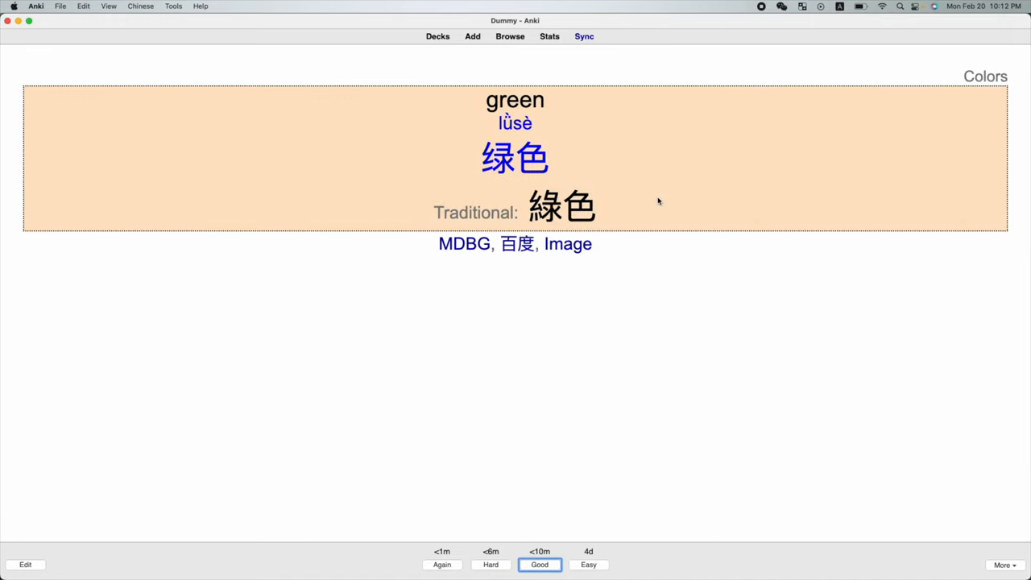
pyautogui.moveTo(484, 524)
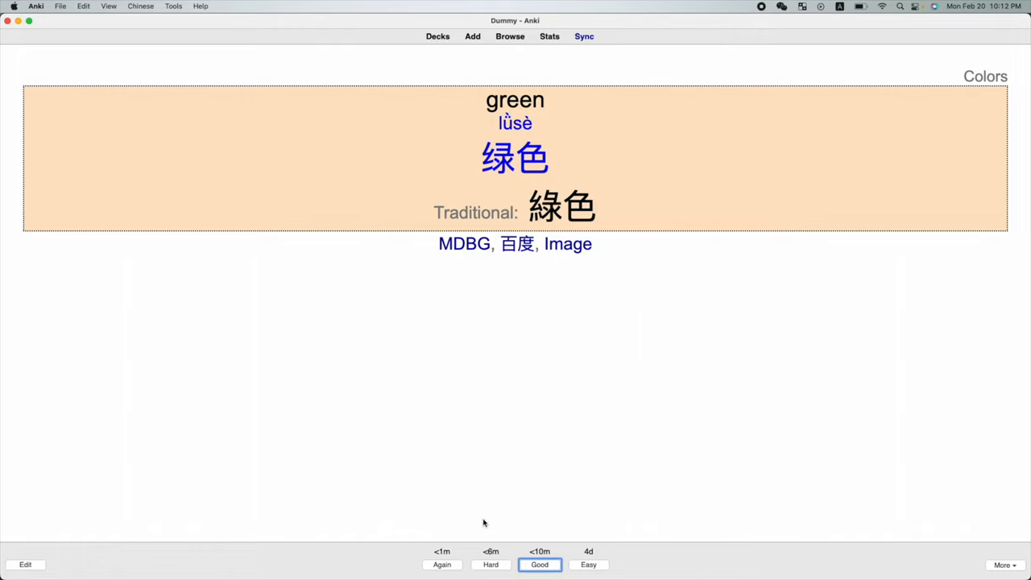
pyautogui.moveTo(489, 564)
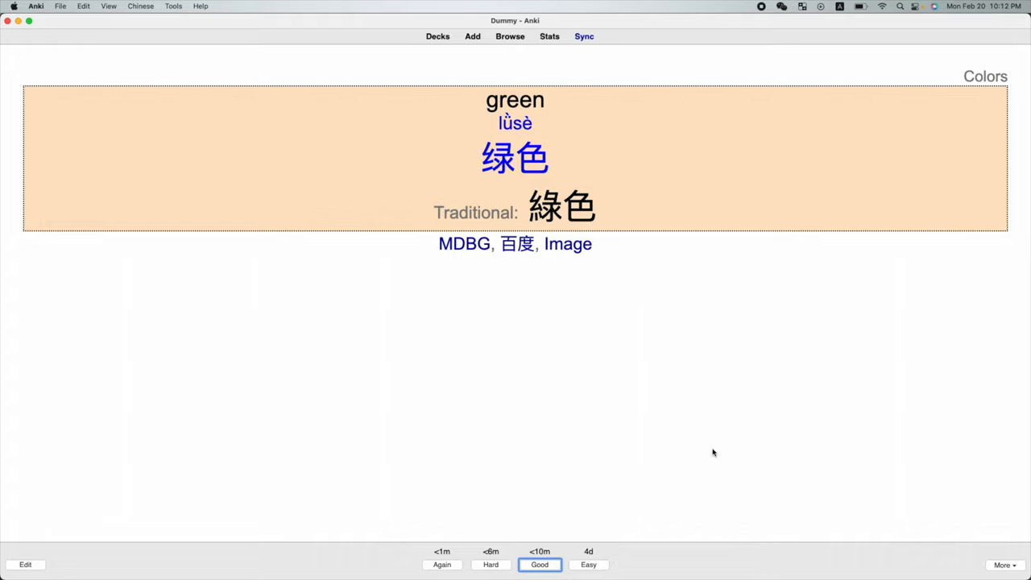
pyautogui.click(538, 563)
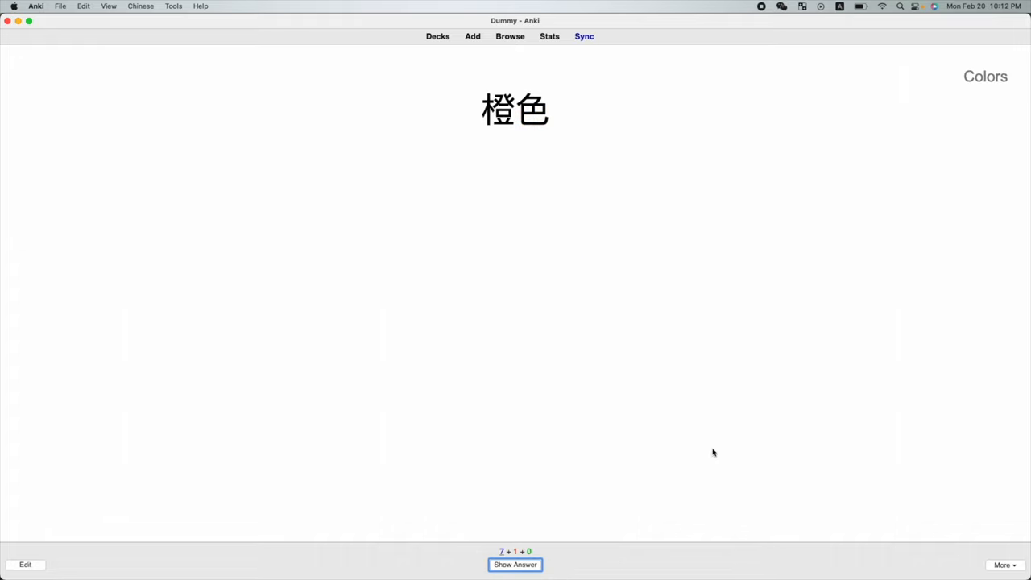
# Reveal and grade the 橙色 and 红色 cards, pass 黄色, and show the green card's answer.
pyautogui.click(516, 564)
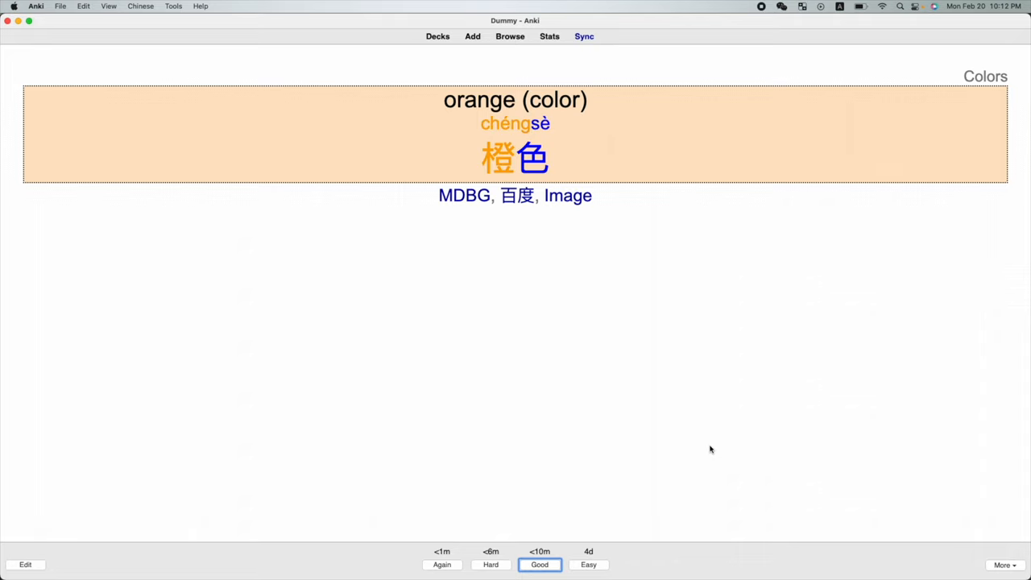
pyautogui.click(538, 563)
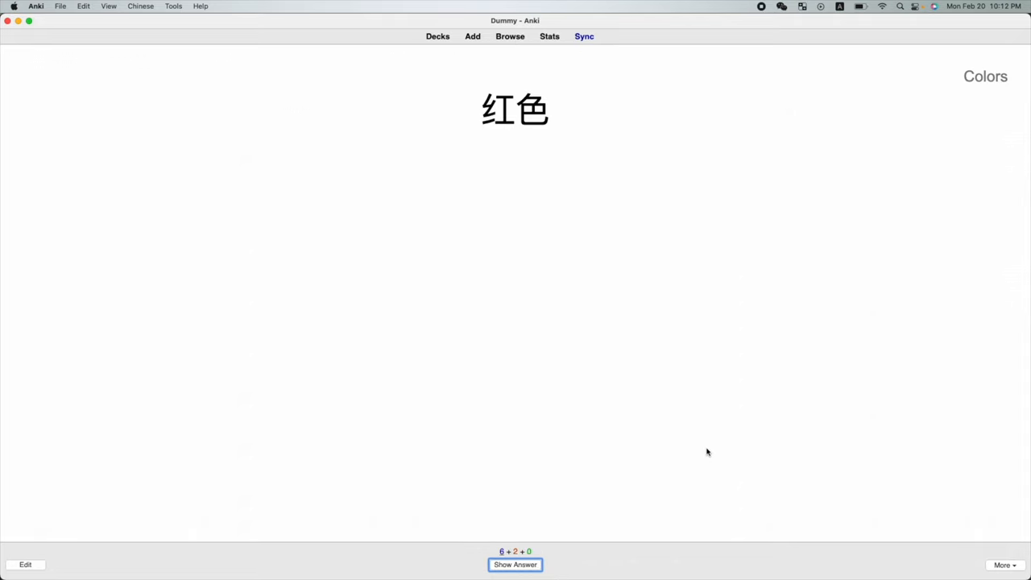
pyautogui.click(515, 563)
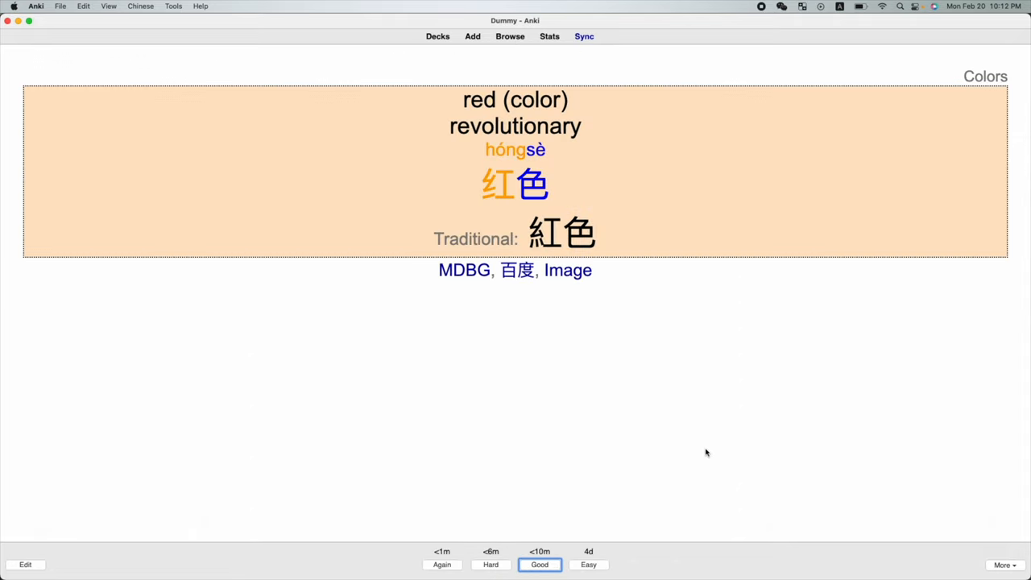
pyautogui.click(538, 564)
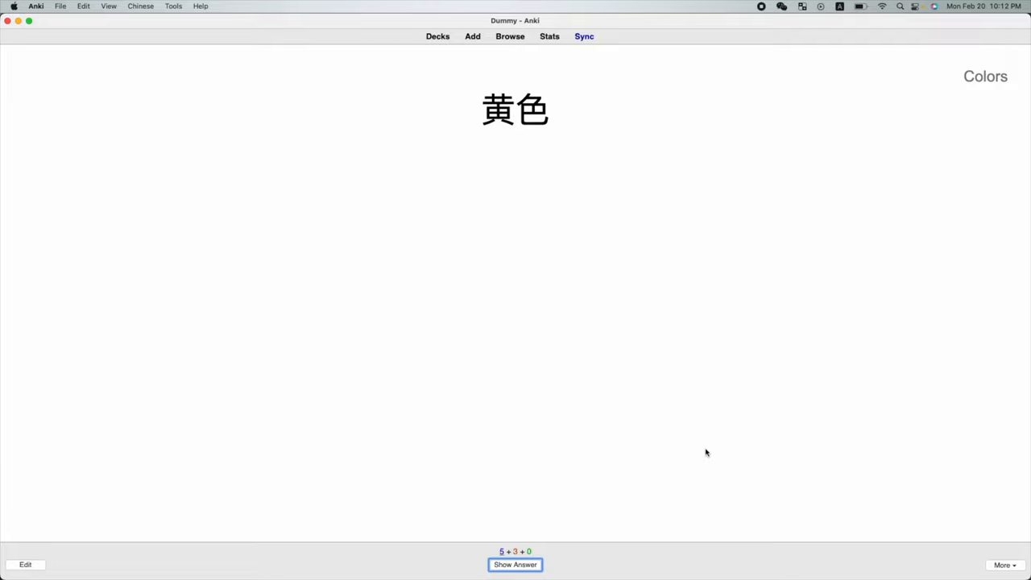
pyautogui.click(515, 563)
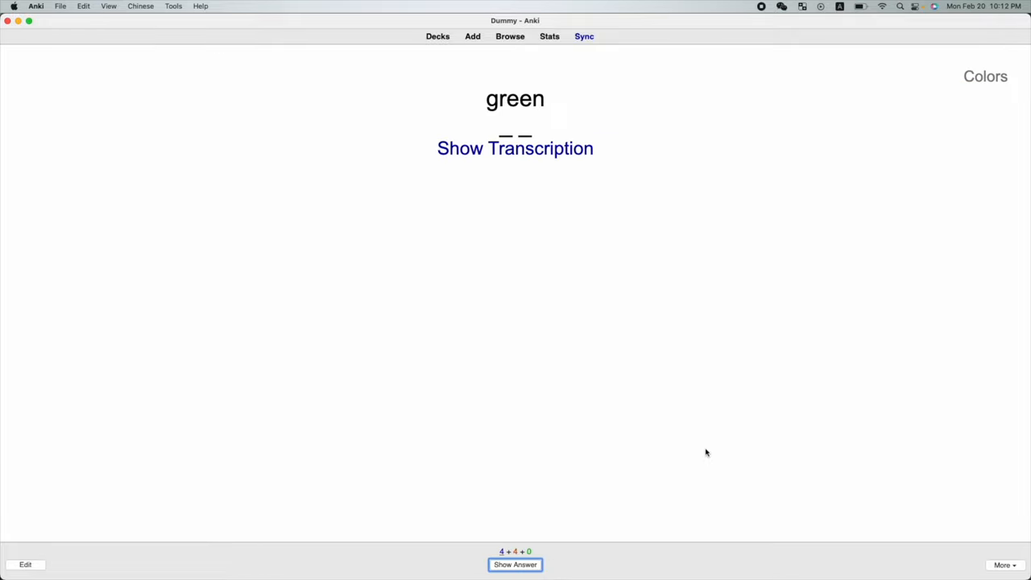
pyautogui.click(516, 563)
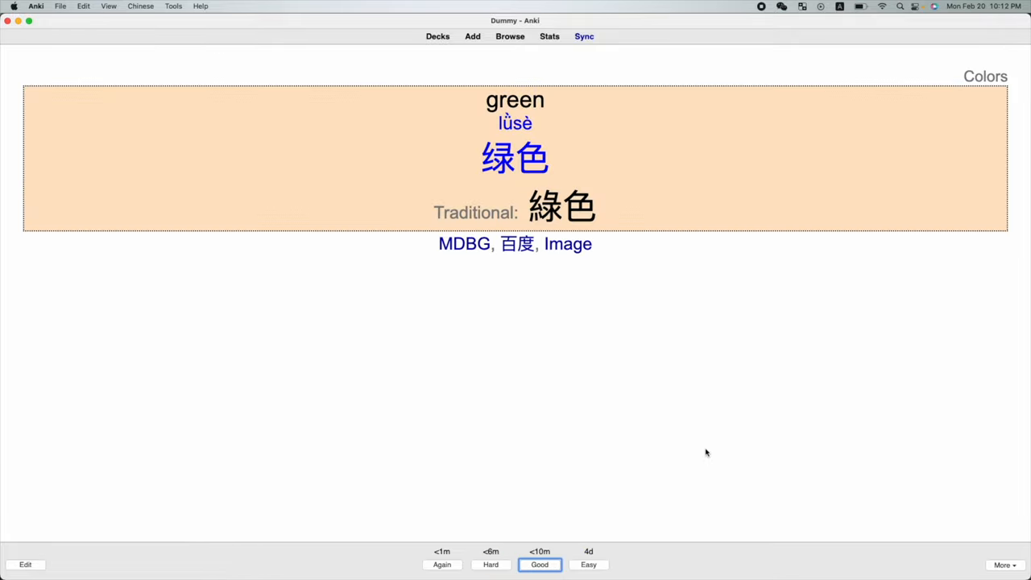